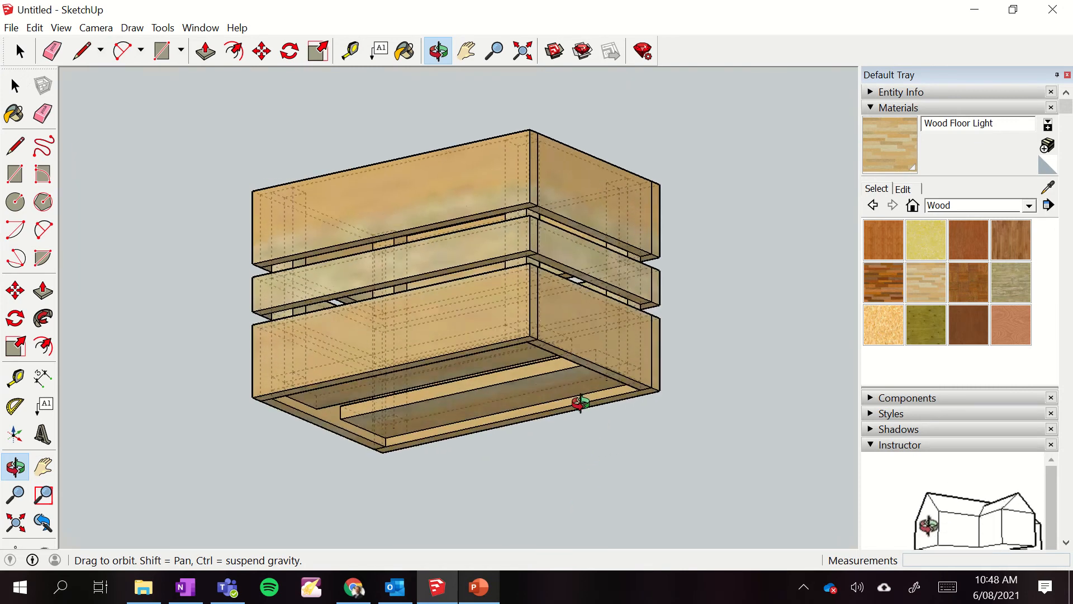
Orbit the crate to inspect it from above, the side and below.
left_click_drag(581, 402, 566, 272)
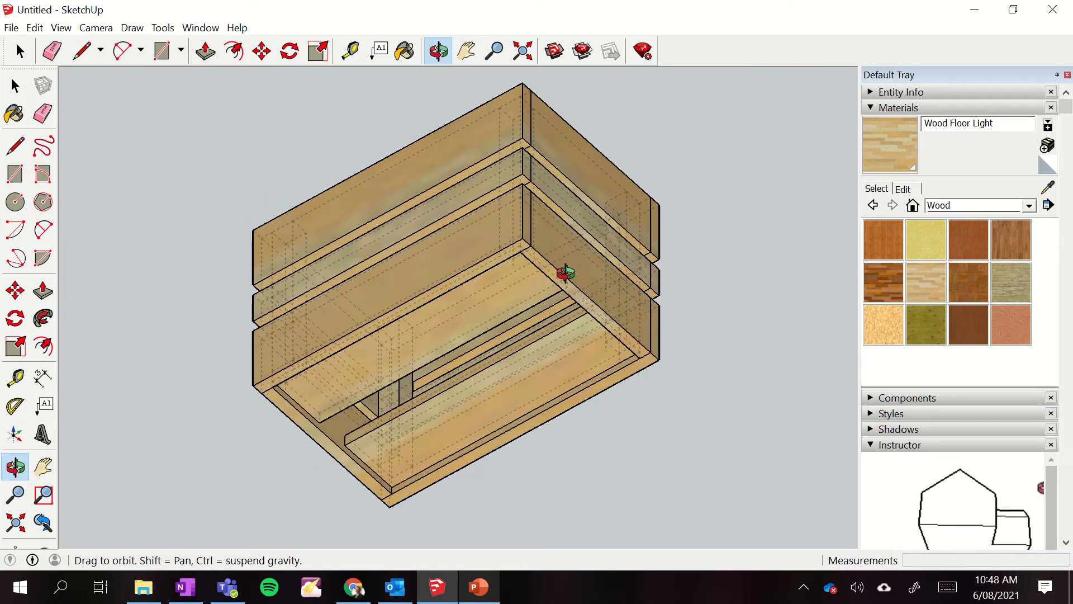
left_click_drag(565, 273, 236, 409)
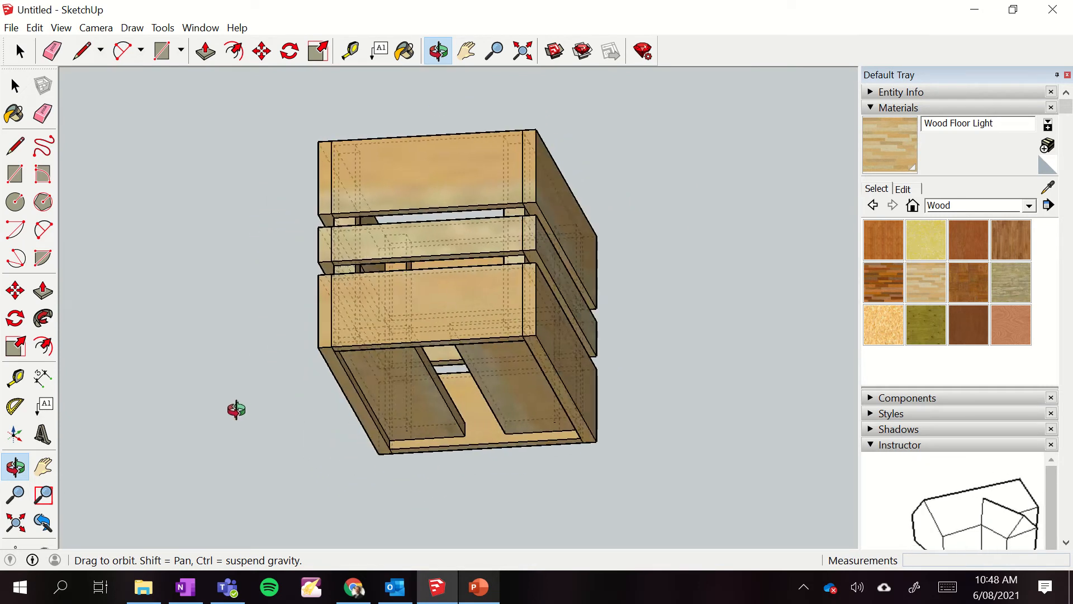
left_click_drag(236, 410, 426, 432)
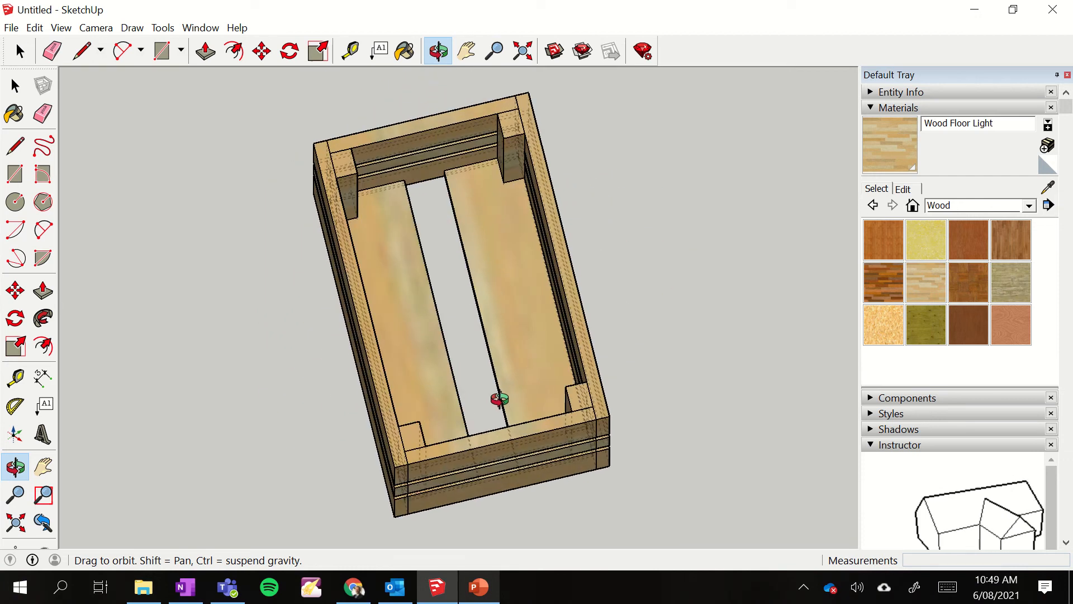
left_click_drag(500, 398, 617, 373)
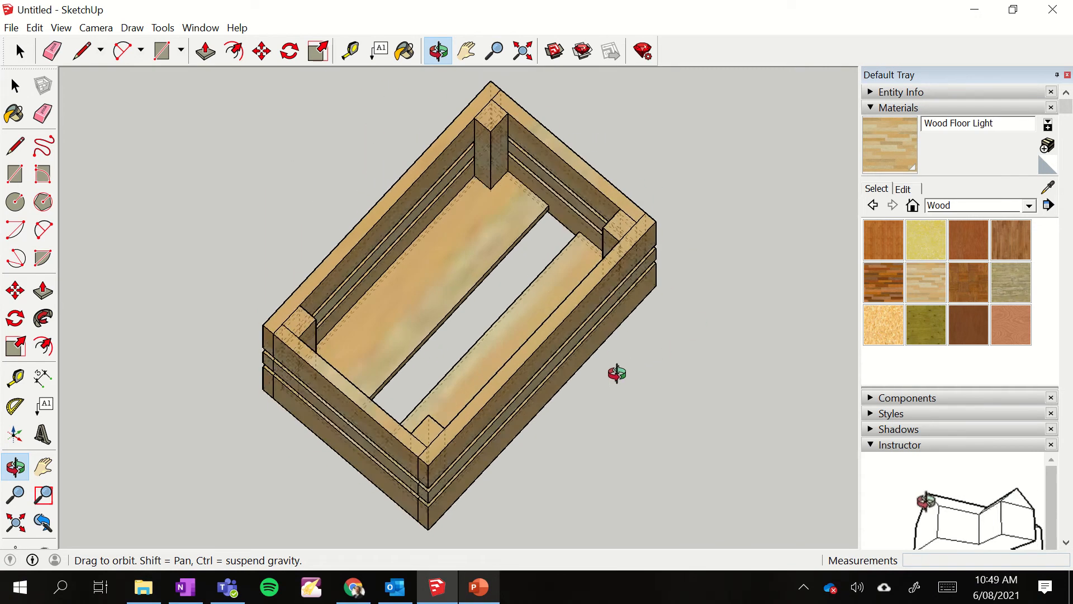
left_click_drag(615, 374, 462, 166)
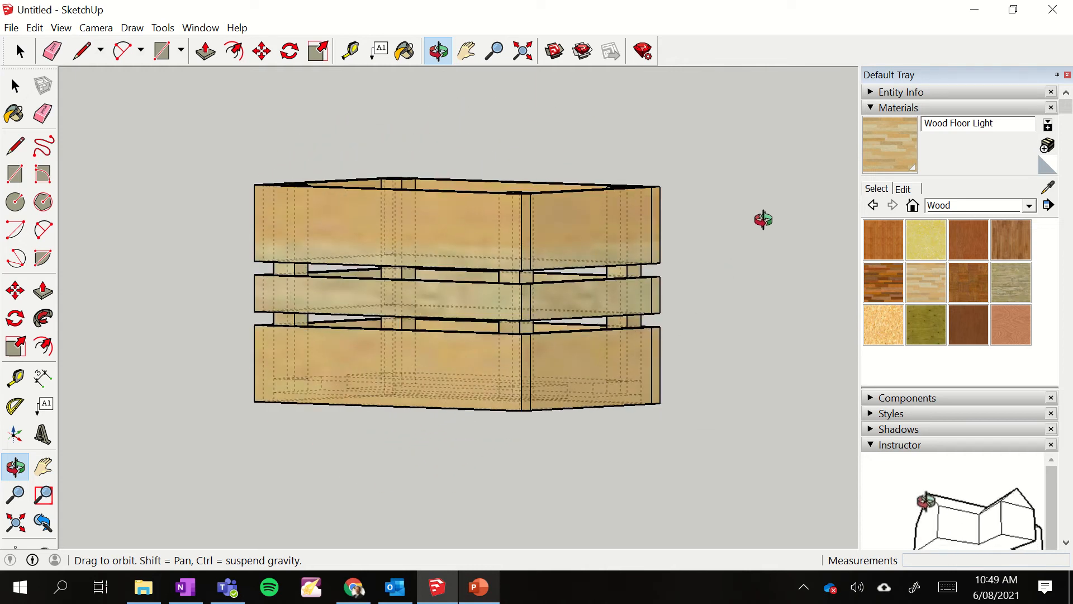
left_click_drag(763, 219, 564, 262)
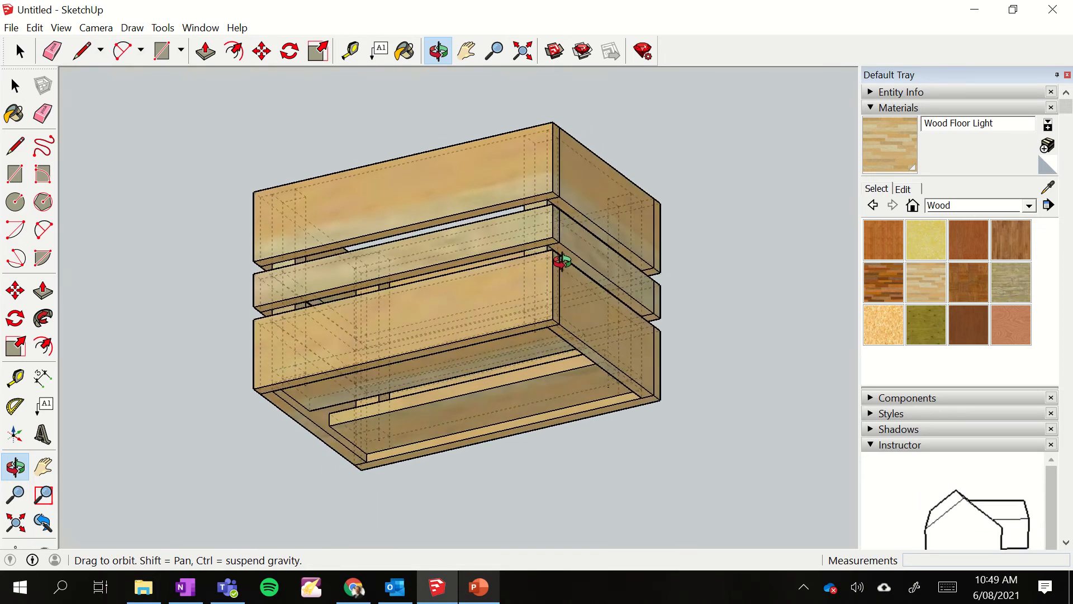
left_click_drag(561, 260, 417, 329)
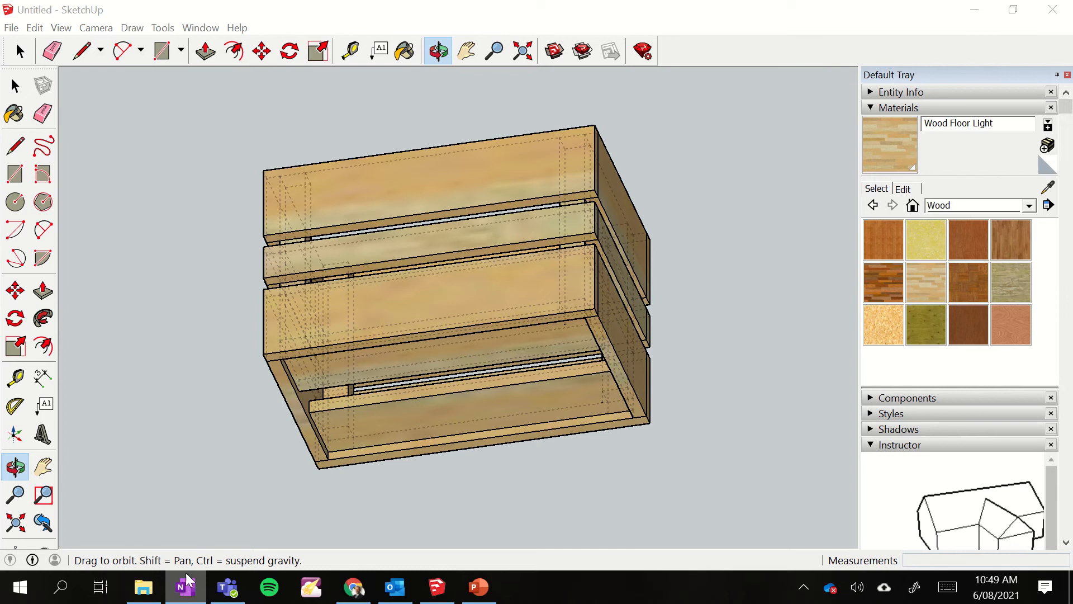
Bring OneNote to the front and switch to the Stage 4 Materials Timber notebook.
left_click(185, 587)
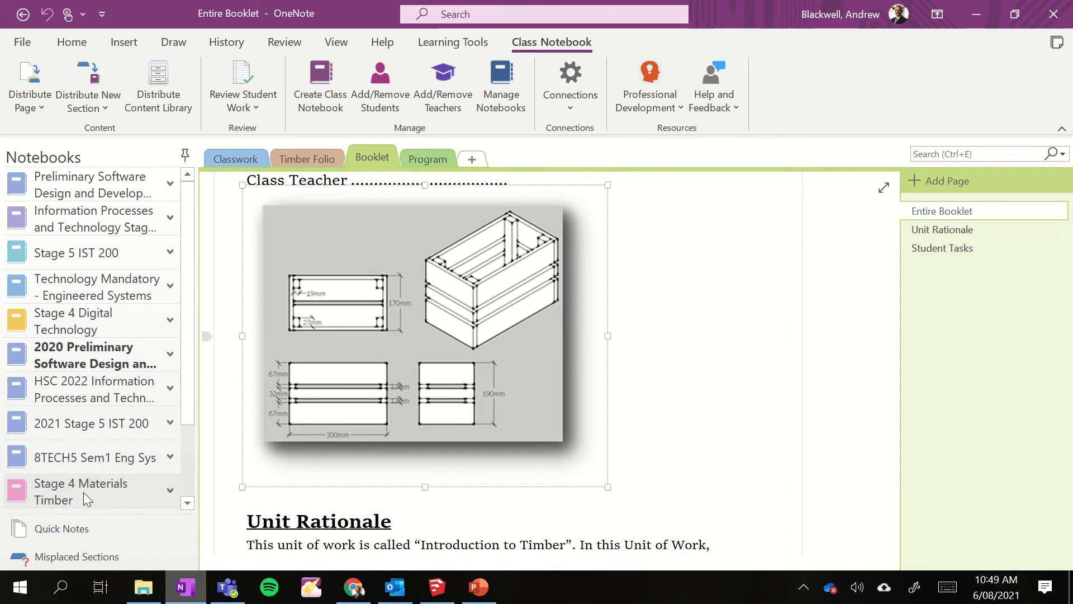
scroll("down", 3)
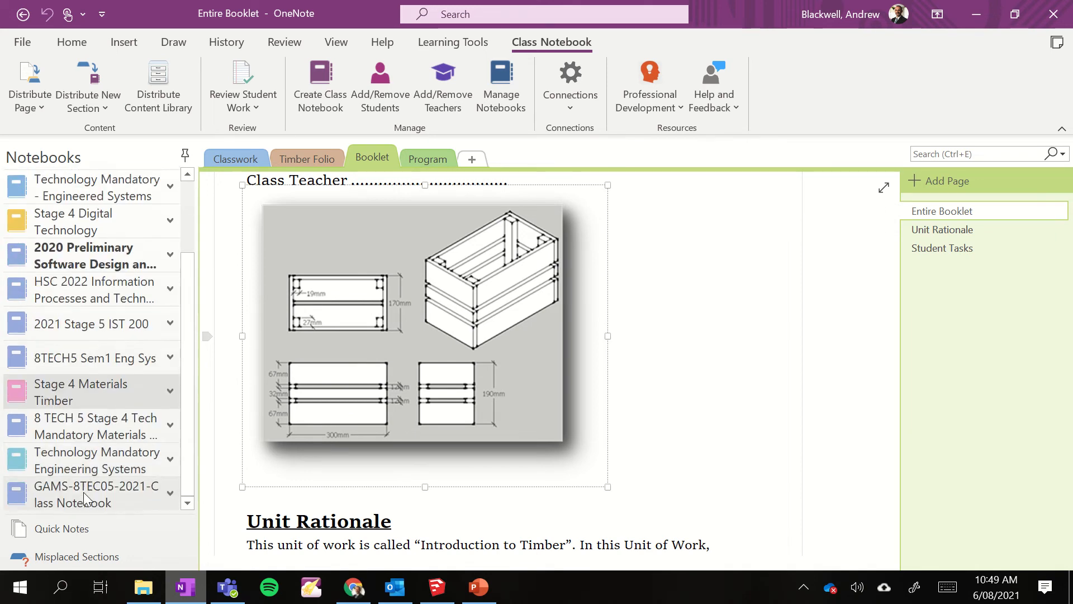
mouse_move(73, 432)
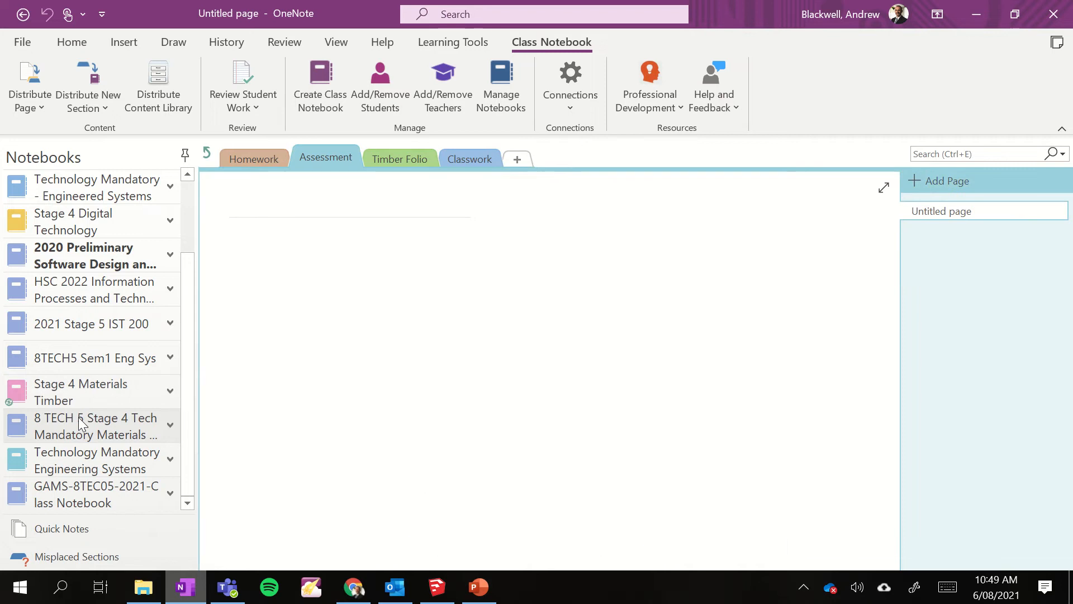
left_click(400, 158)
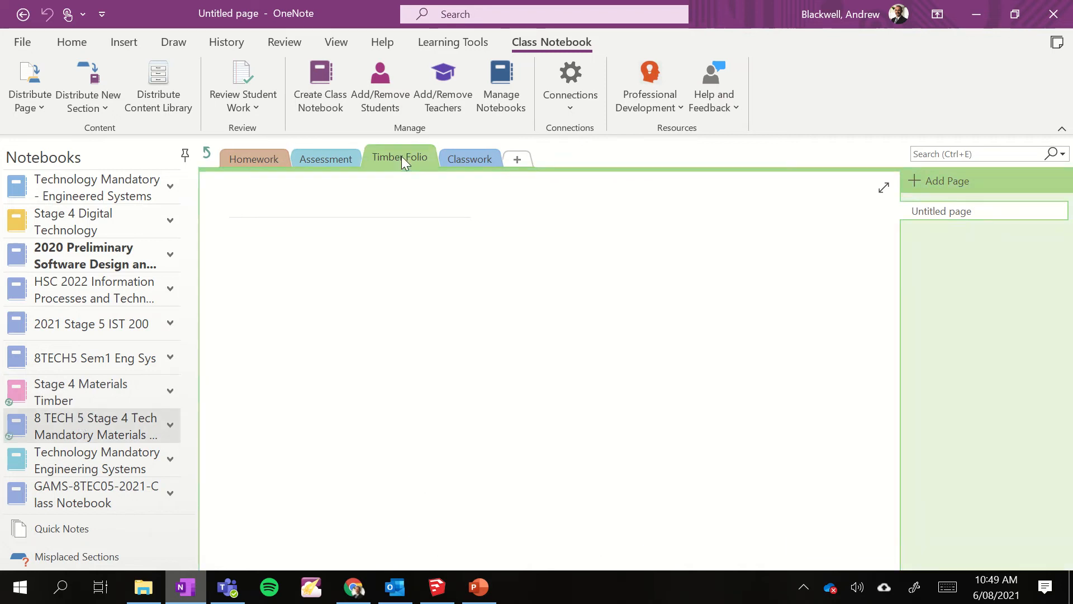
left_click(470, 159)
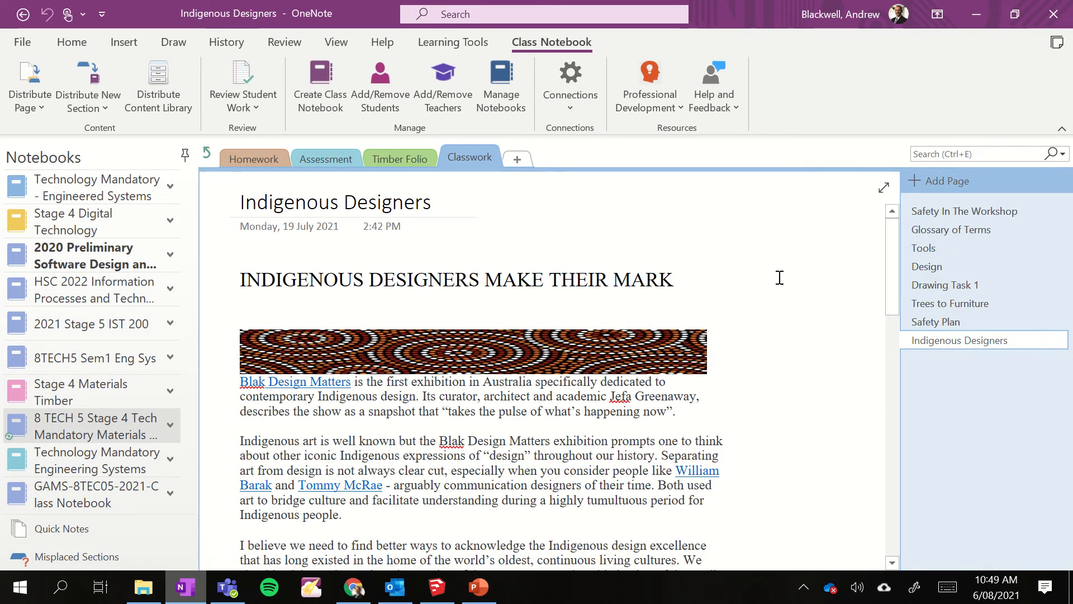
left_click(401, 159)
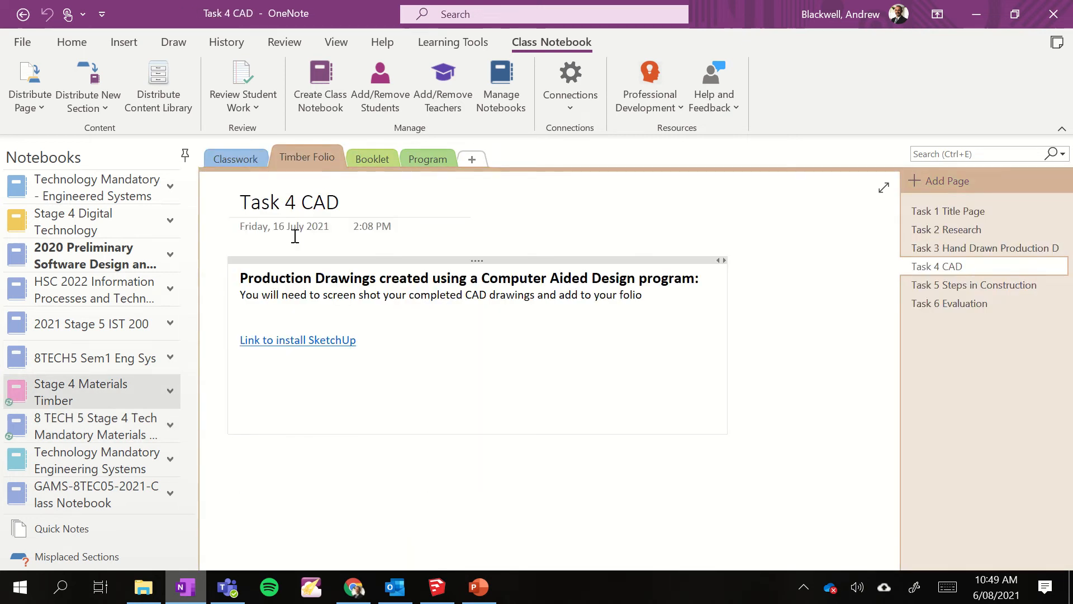
Browse the Task 1, Task 3 and Task 6 pages, ending on the class notebook's Timber Folio section.
left_click(948, 211)
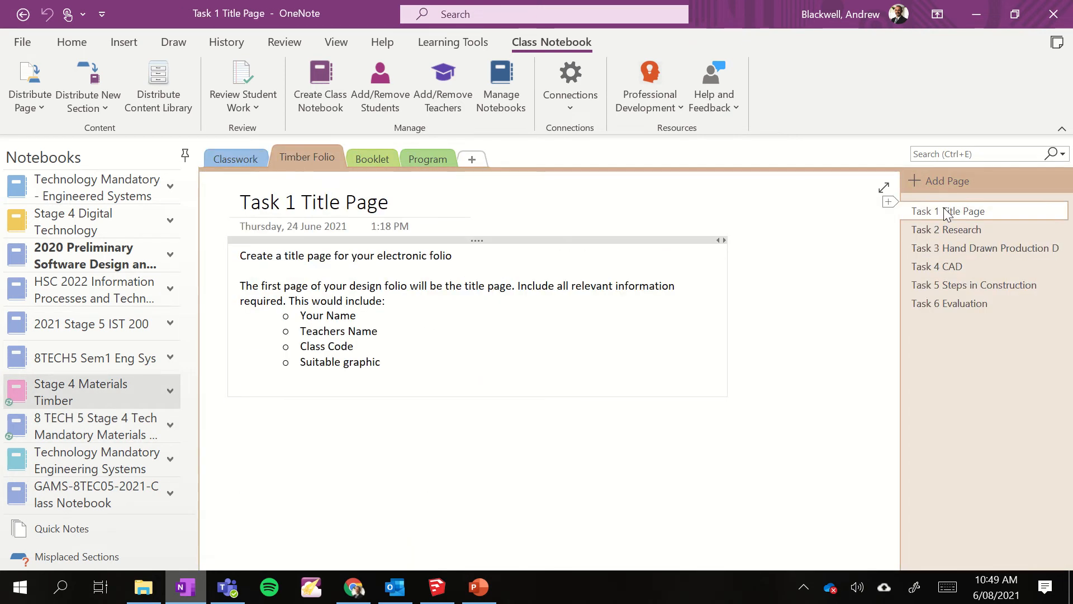
left_click(985, 248)
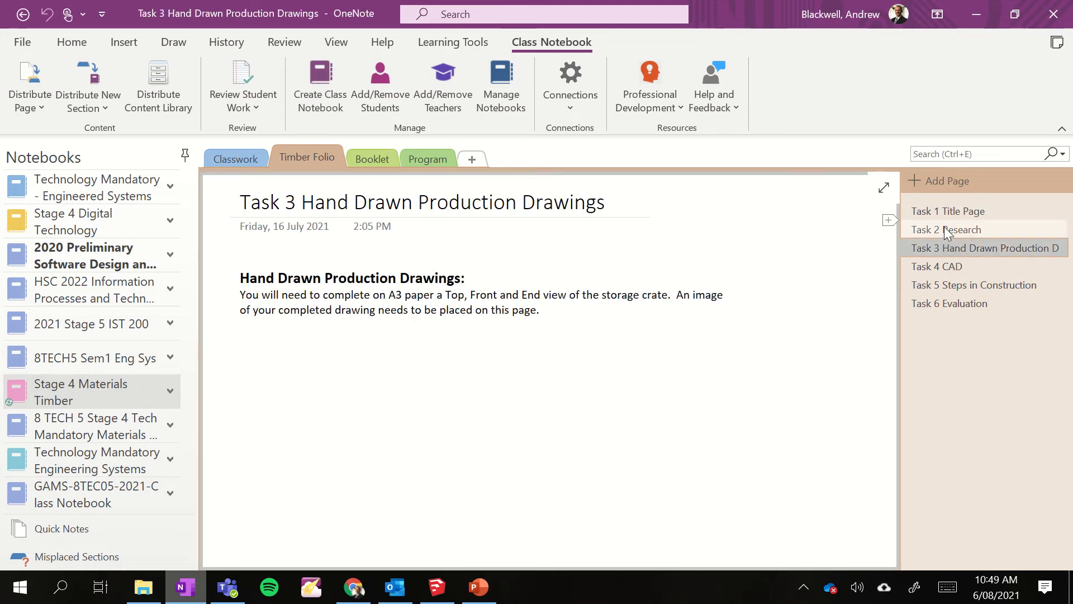
left_click(950, 303)
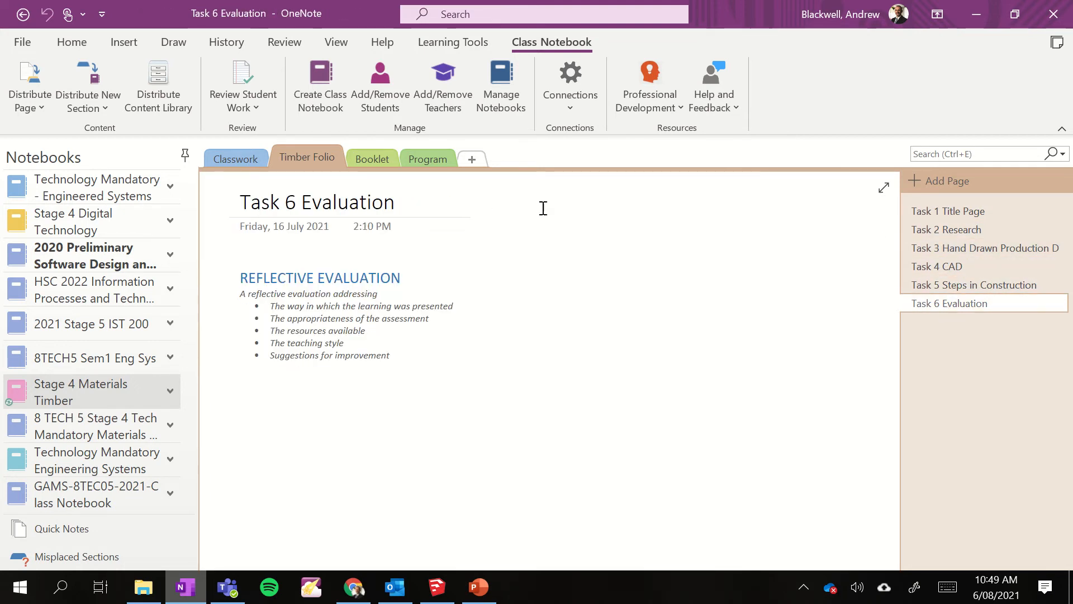
mouse_move(370, 164)
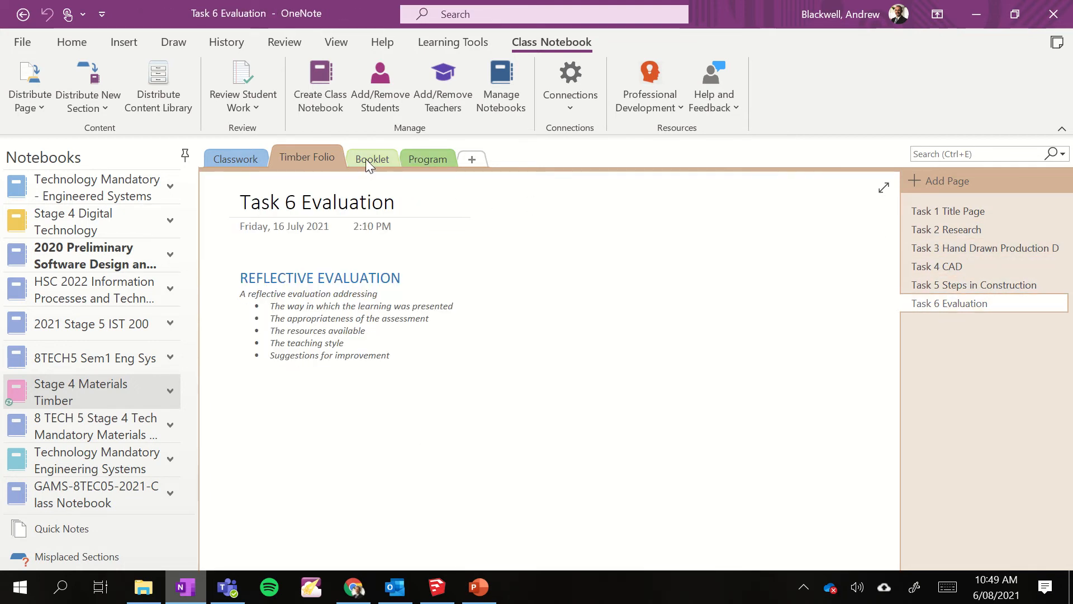
left_click(373, 158)
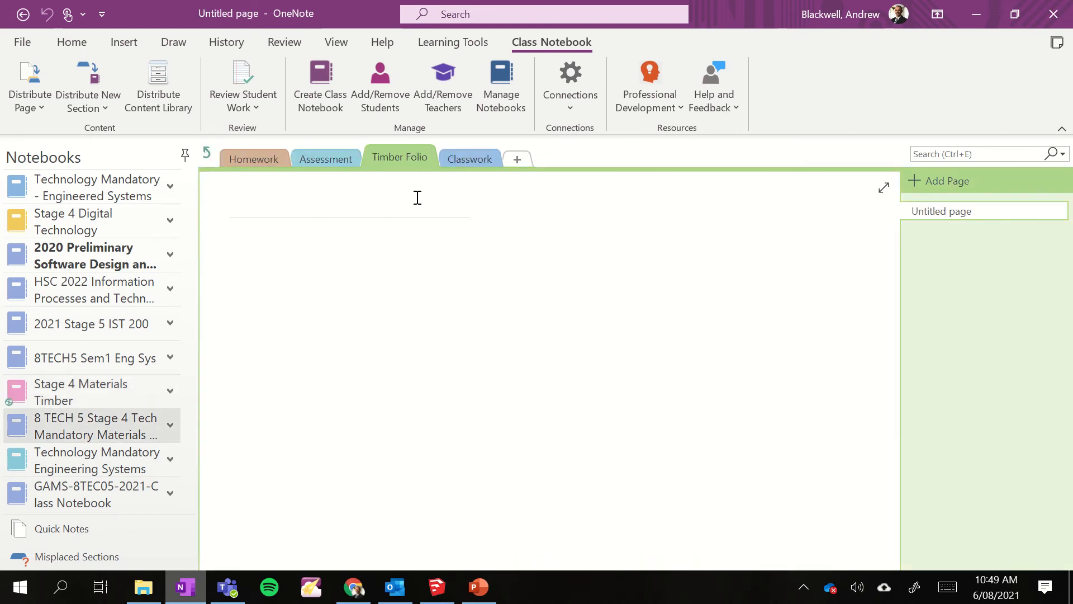
Browse the Tools, Trees to Furniture, Entire Booklet and Drawing Task 1 pages, ending on Safety In The Workshop.
left_click(470, 159)
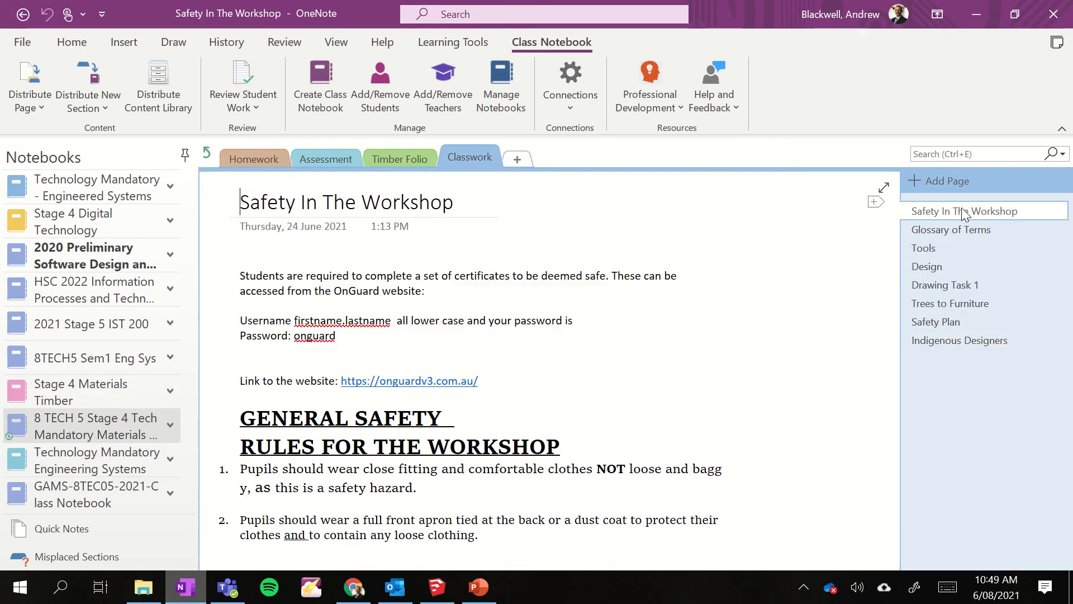
left_click(924, 248)
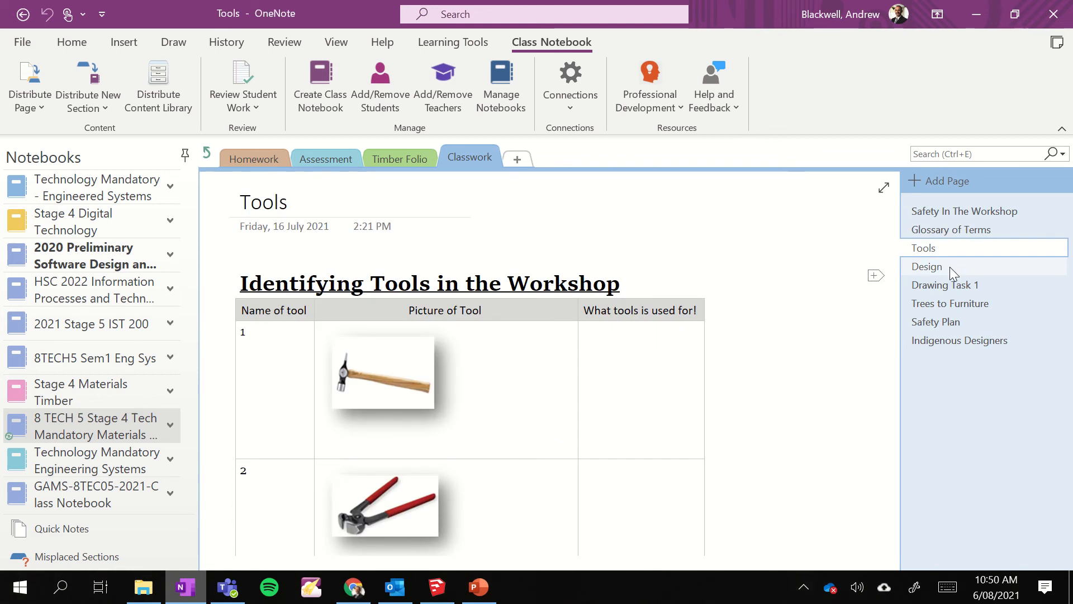
left_click(951, 304)
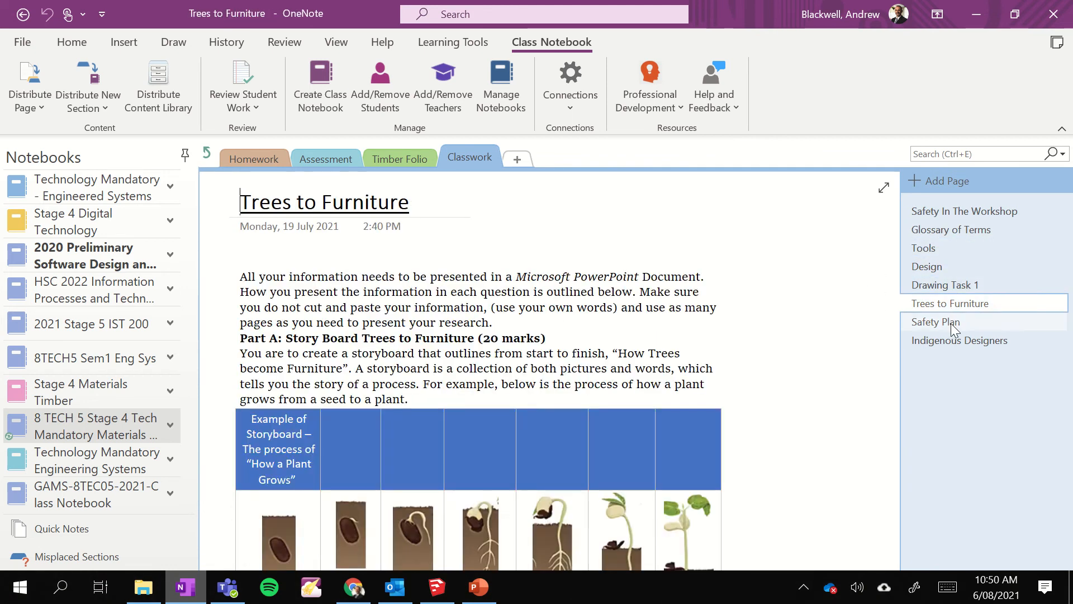
left_click(960, 340)
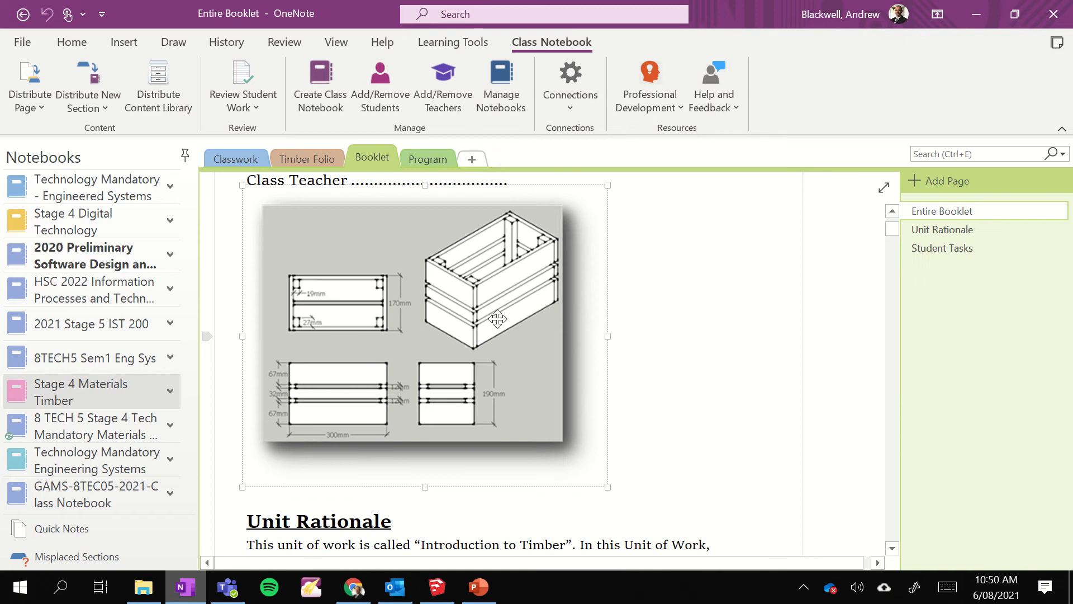
mouse_move(491, 429)
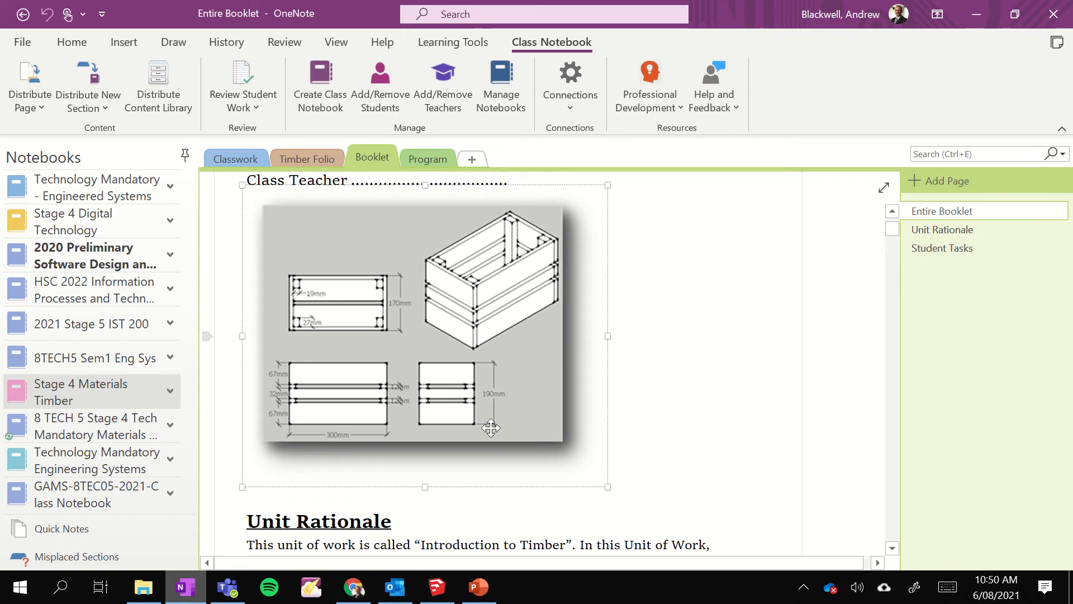
mouse_move(845, 304)
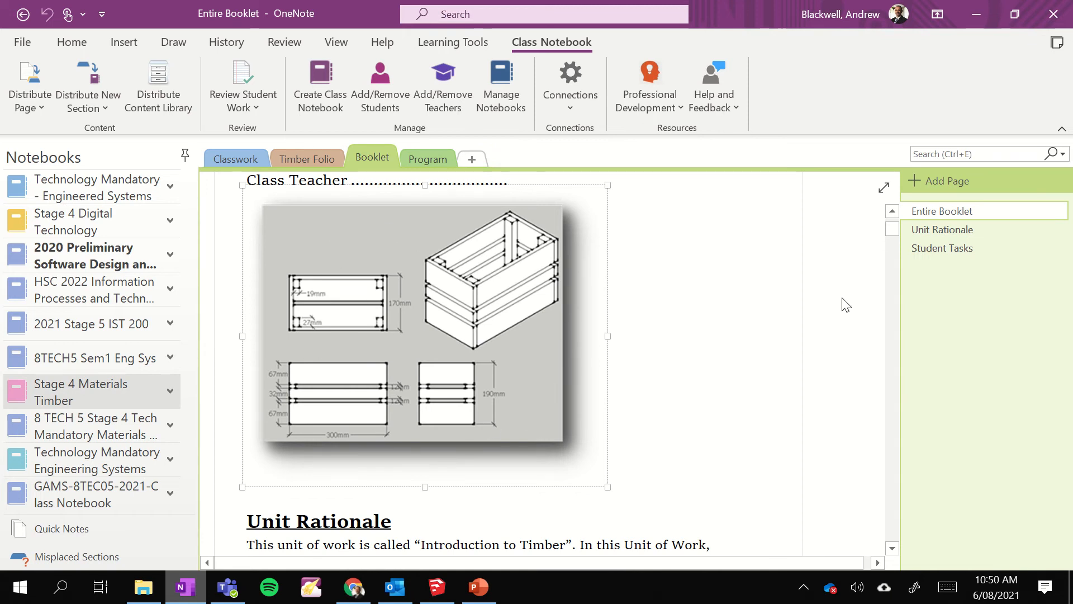
mouse_move(405, 320)
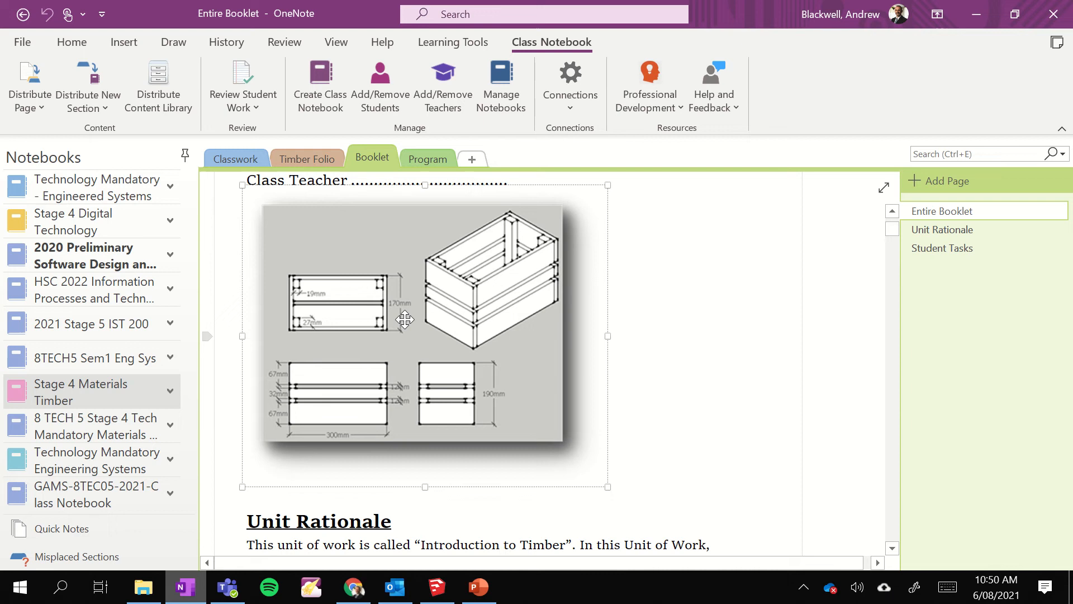
left_click(235, 159)
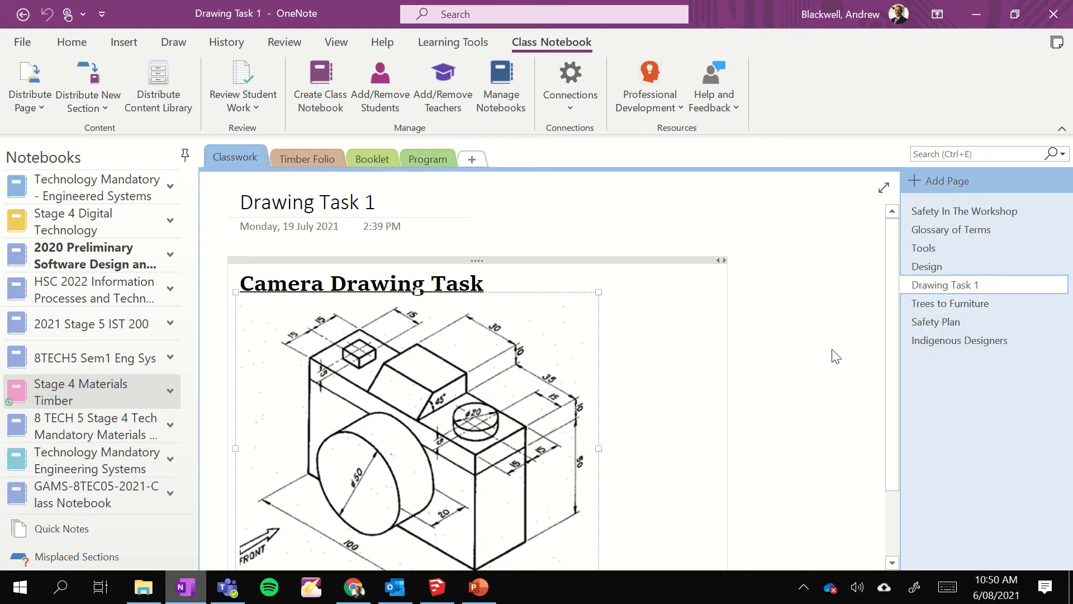
left_click(964, 211)
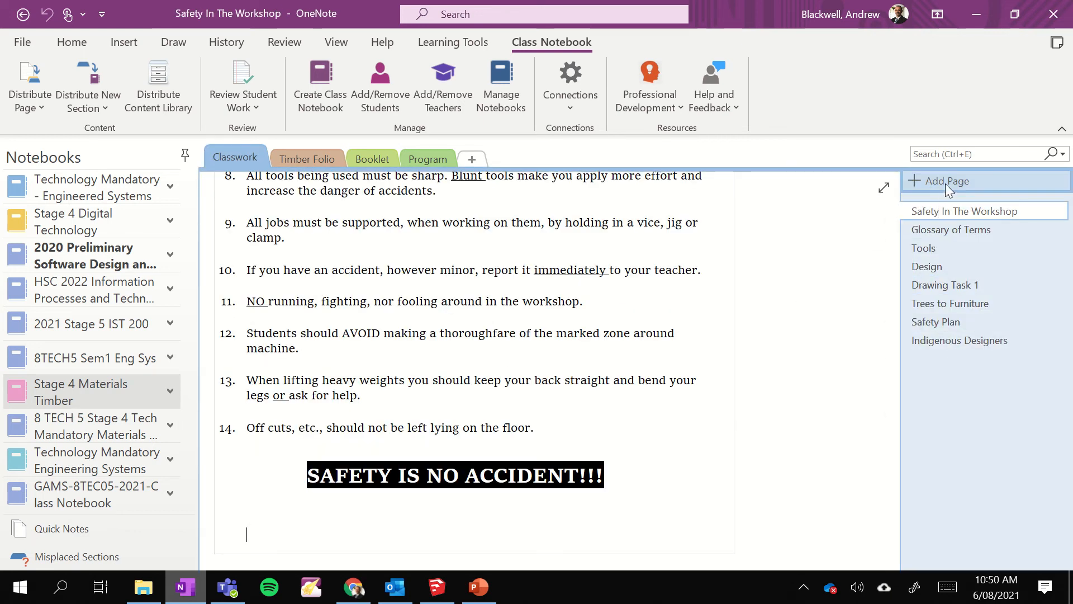
Create a new Classwork page titled 'Sketchup Crate'.
left_click(946, 181)
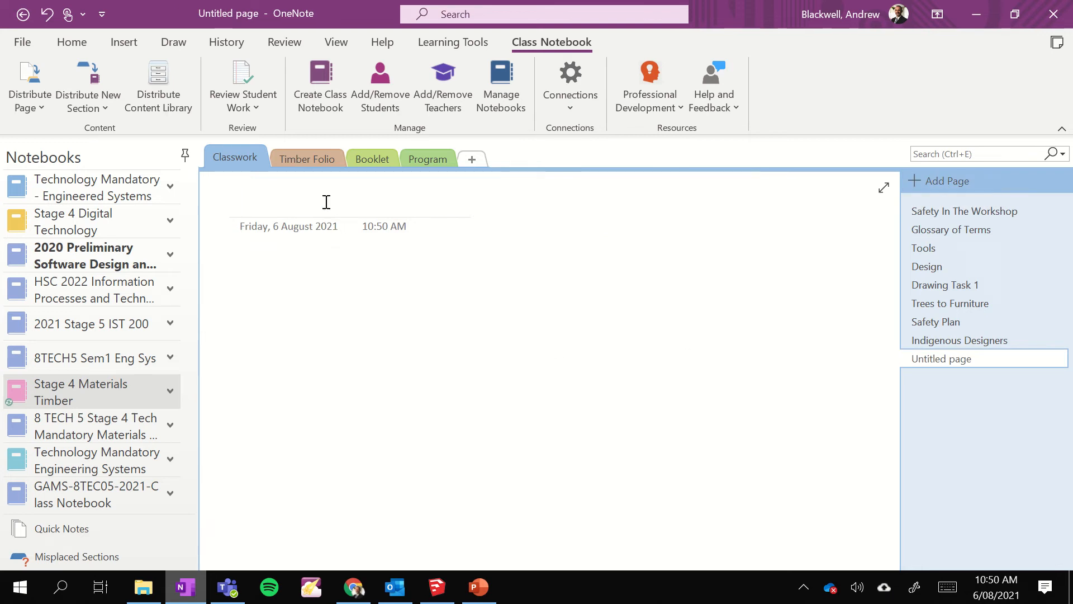
type("Sket")
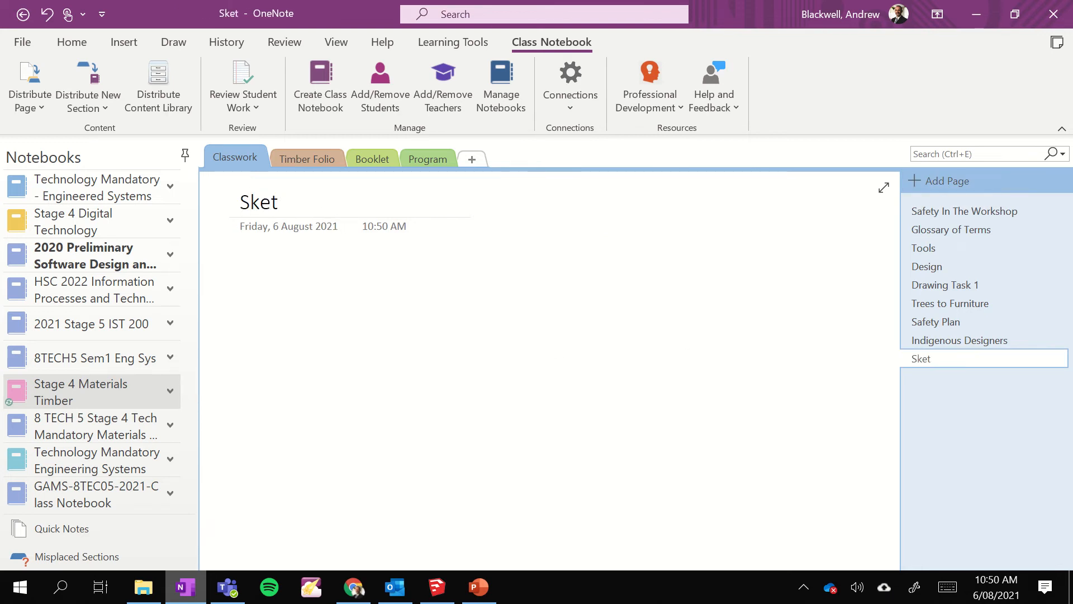
type("hup")
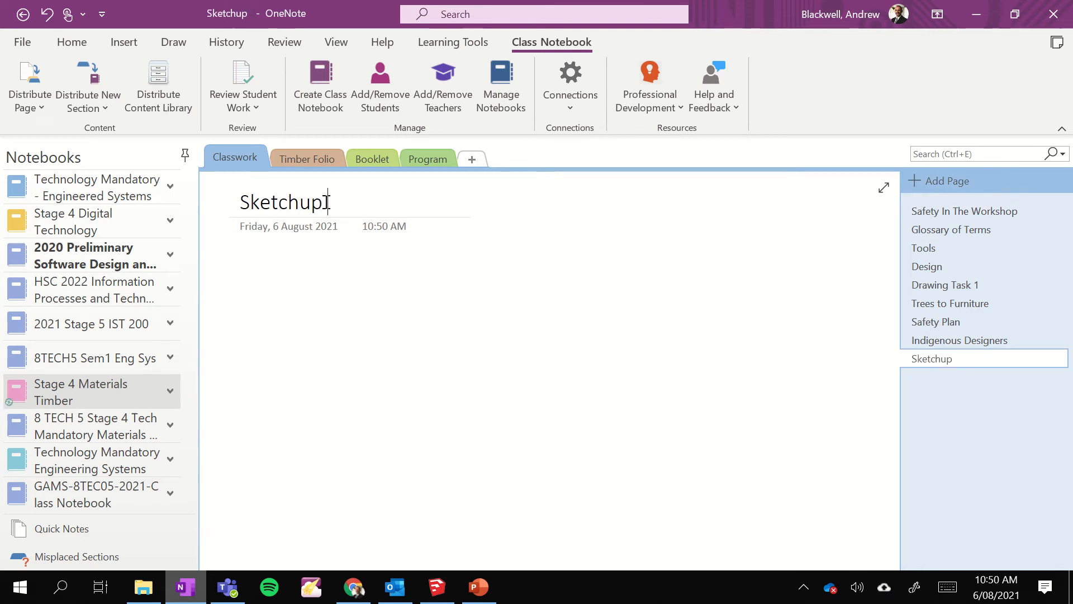
type("Crate")
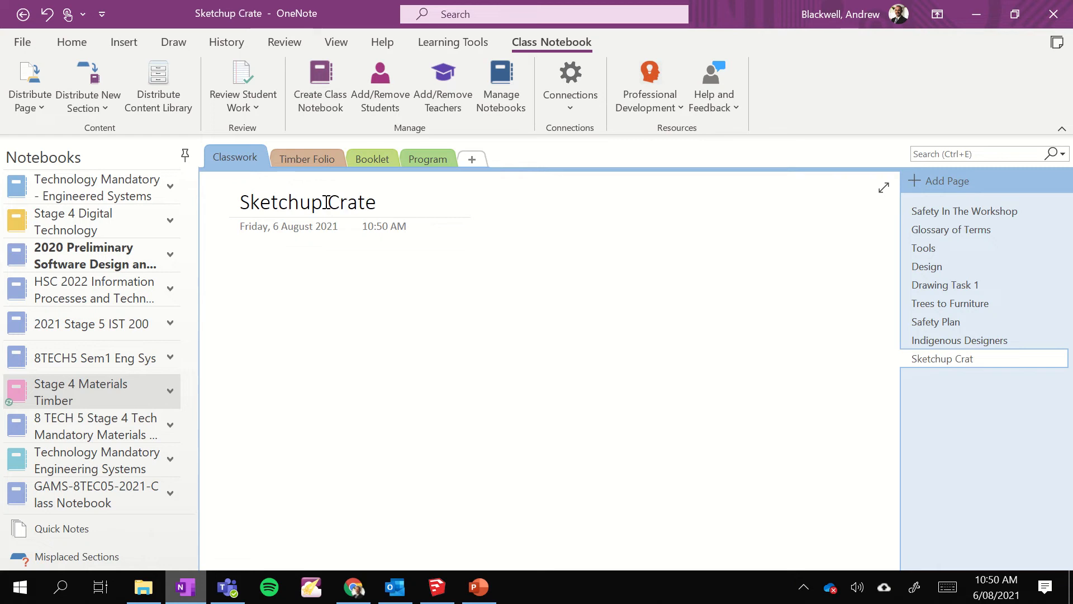
left_click(308, 158)
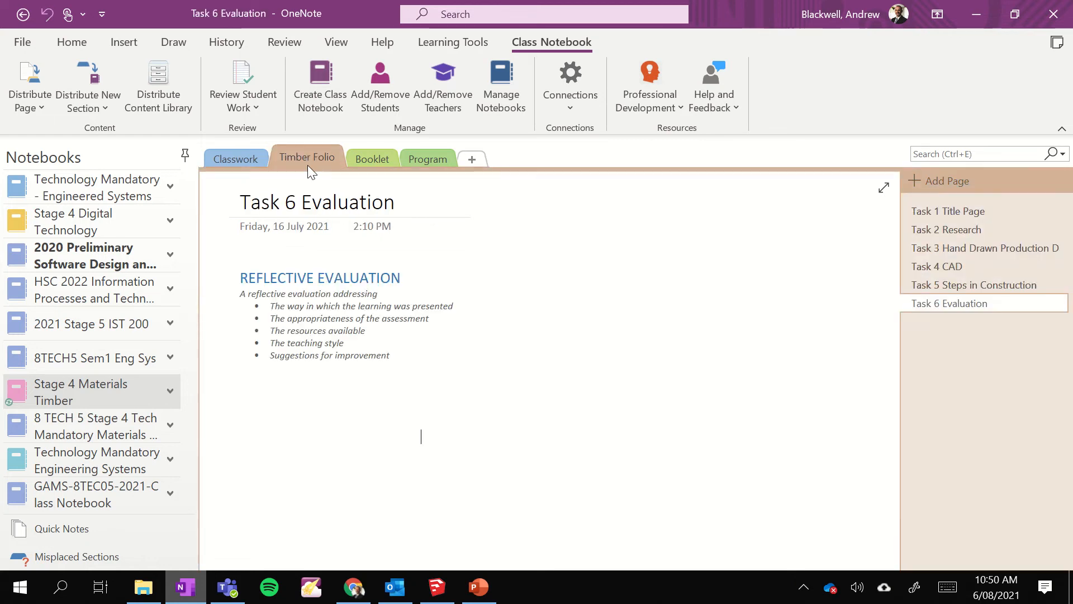
left_click(371, 159)
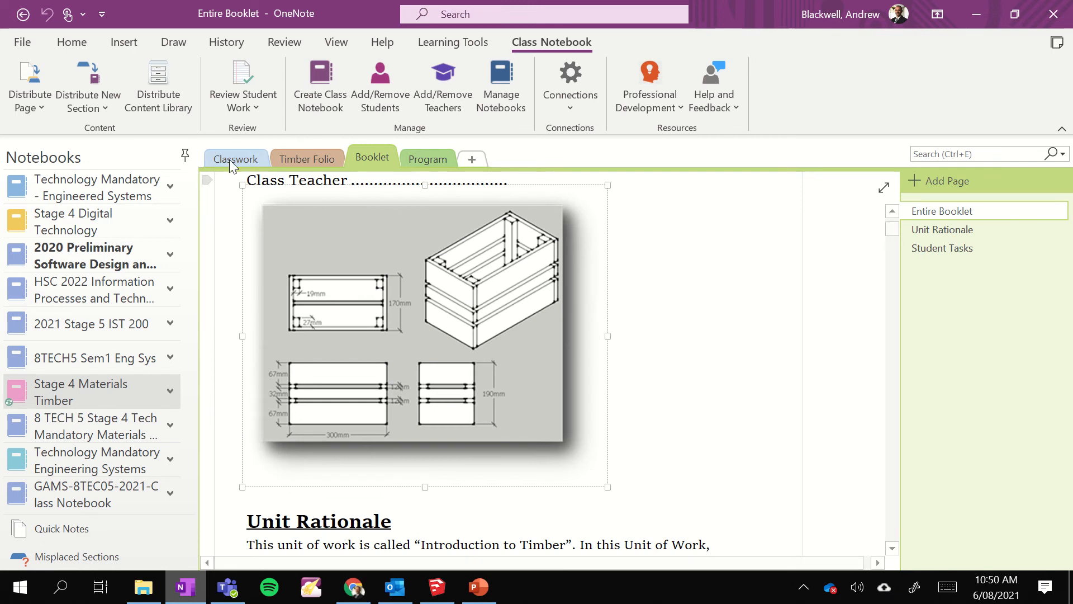
left_click(234, 158)
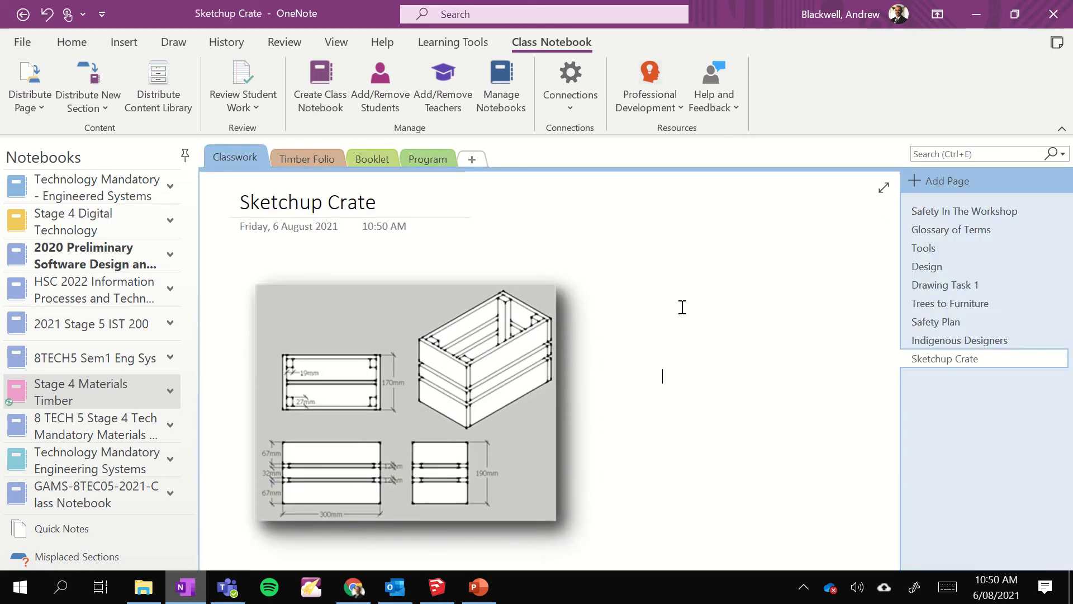
left_click(427, 159)
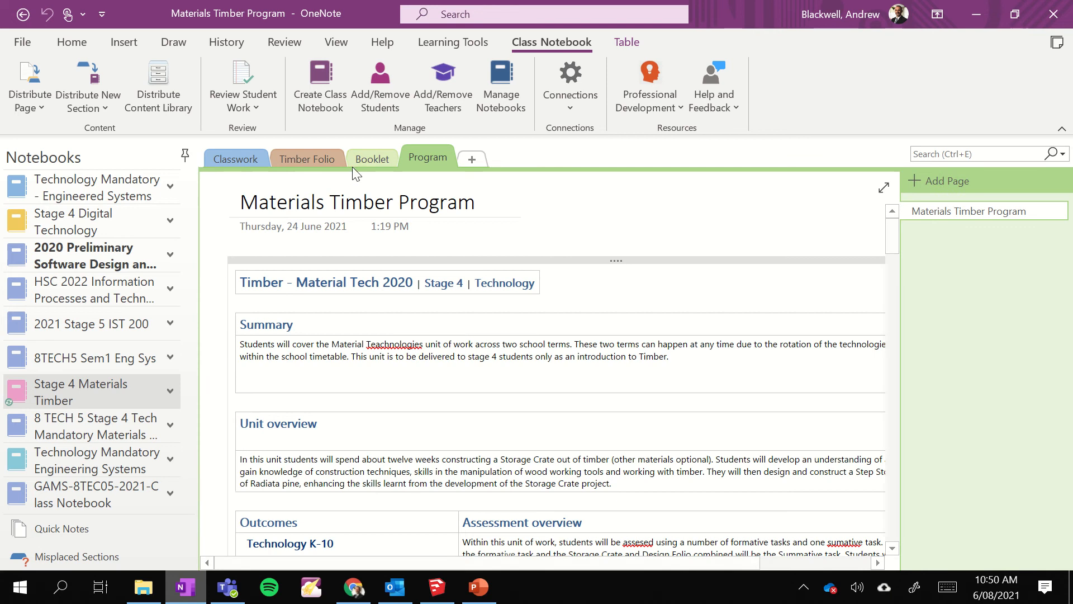
left_click(306, 159)
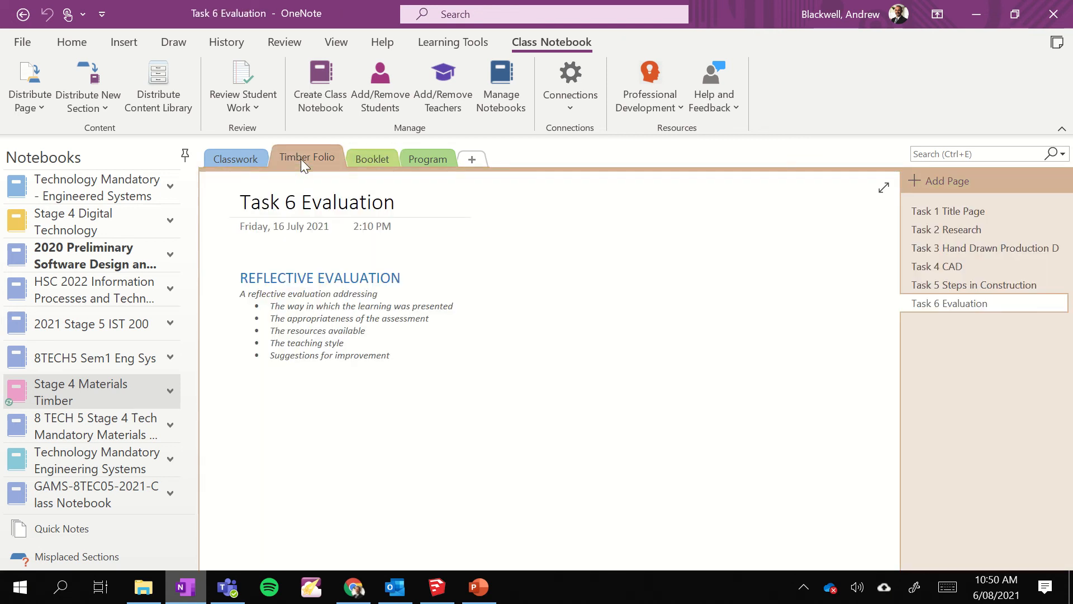
mouse_move(586, 258)
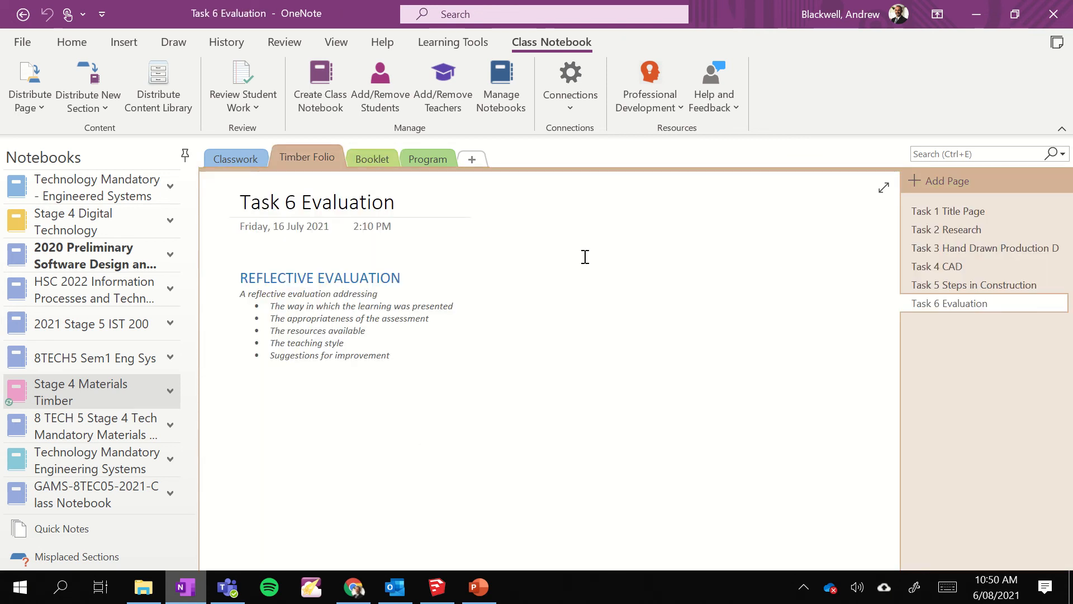
left_click(235, 159)
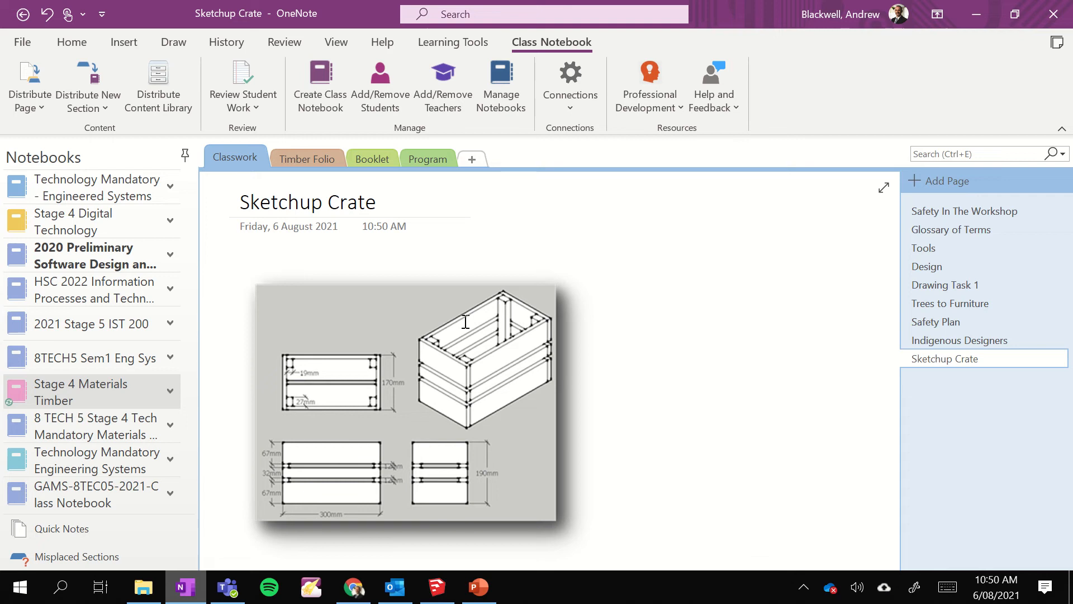
left_click(663, 375)
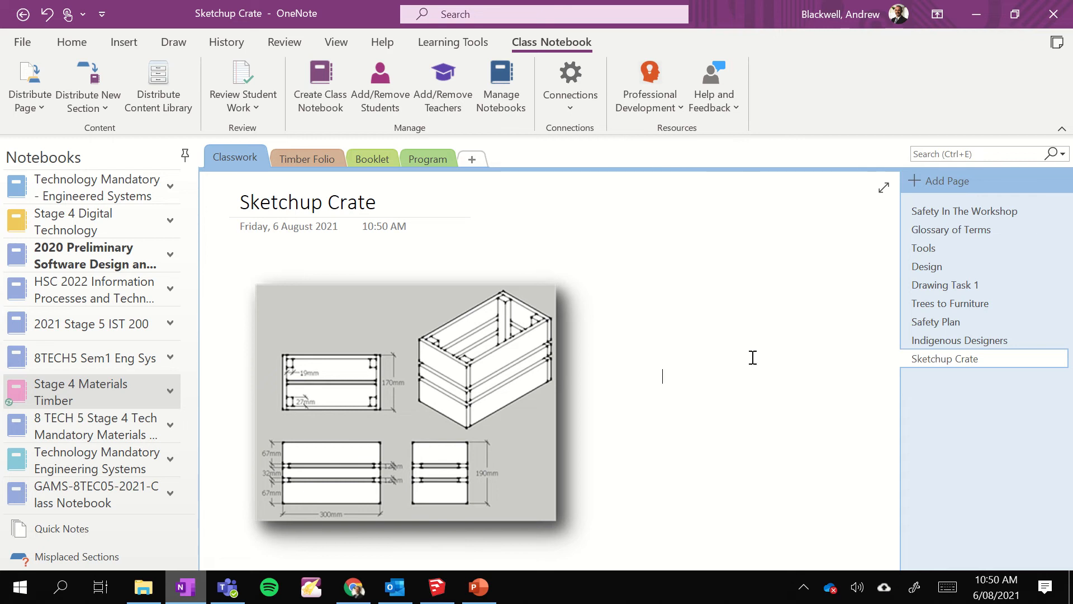
left_click(946, 285)
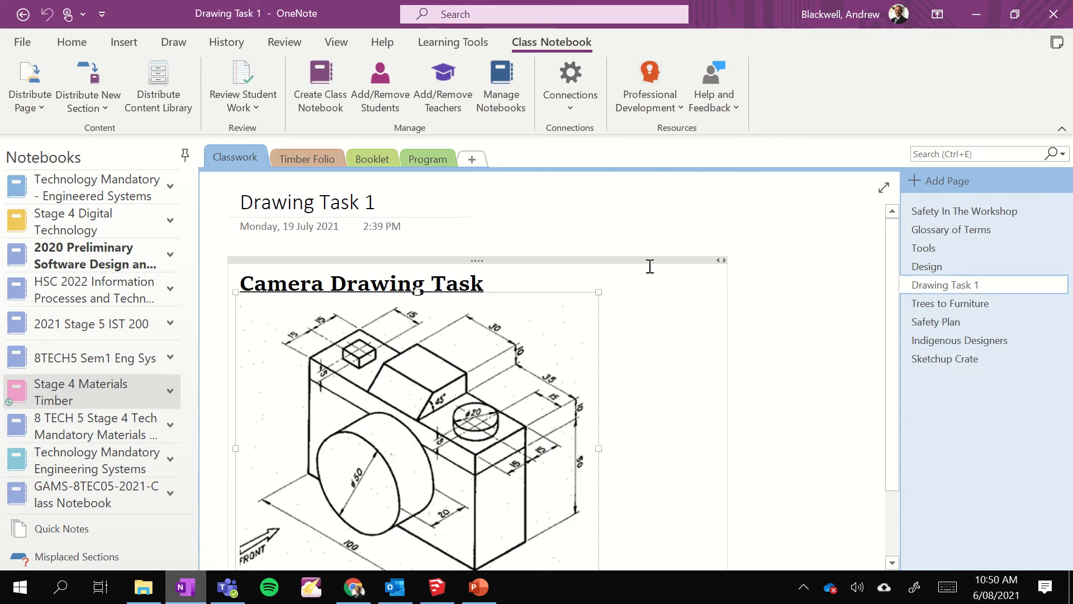
mouse_move(839, 257)
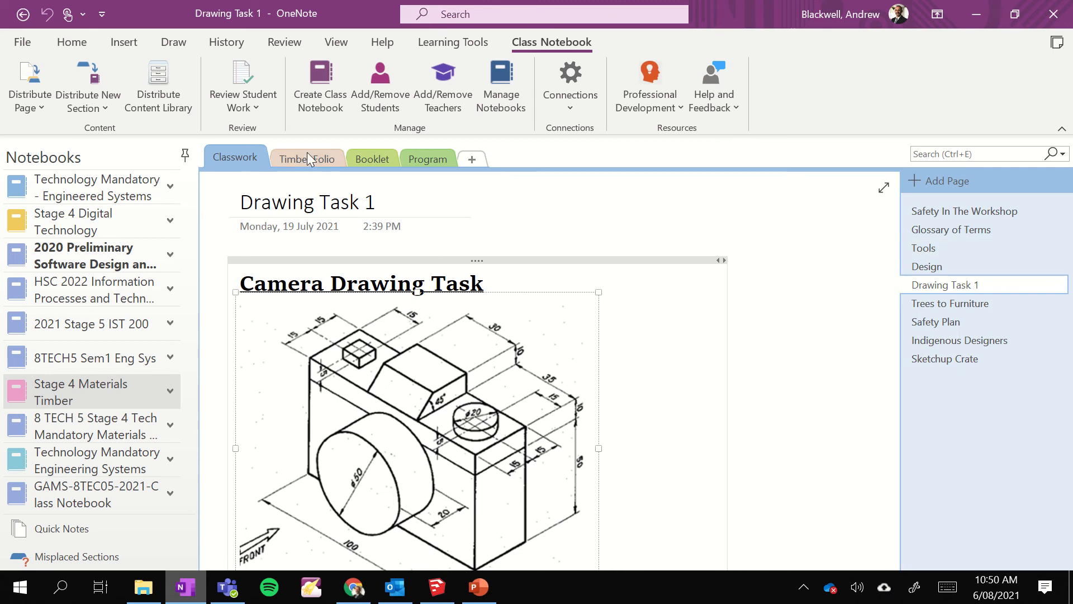
left_click(306, 159)
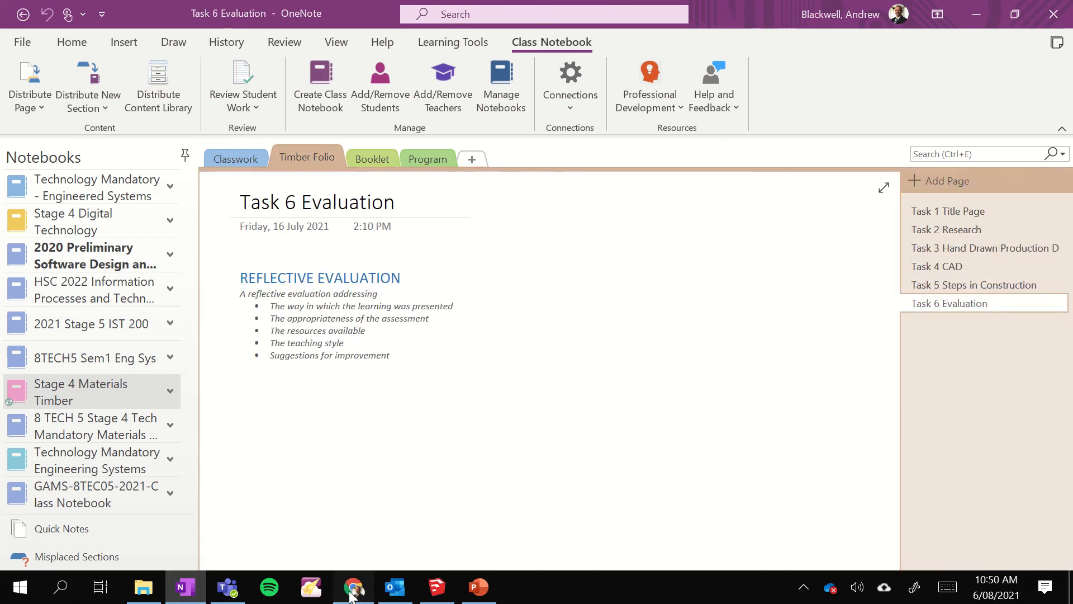
In Chrome, go from MNConnect through the school portal to the St Mary's Student Documents library.
left_click(353, 587)
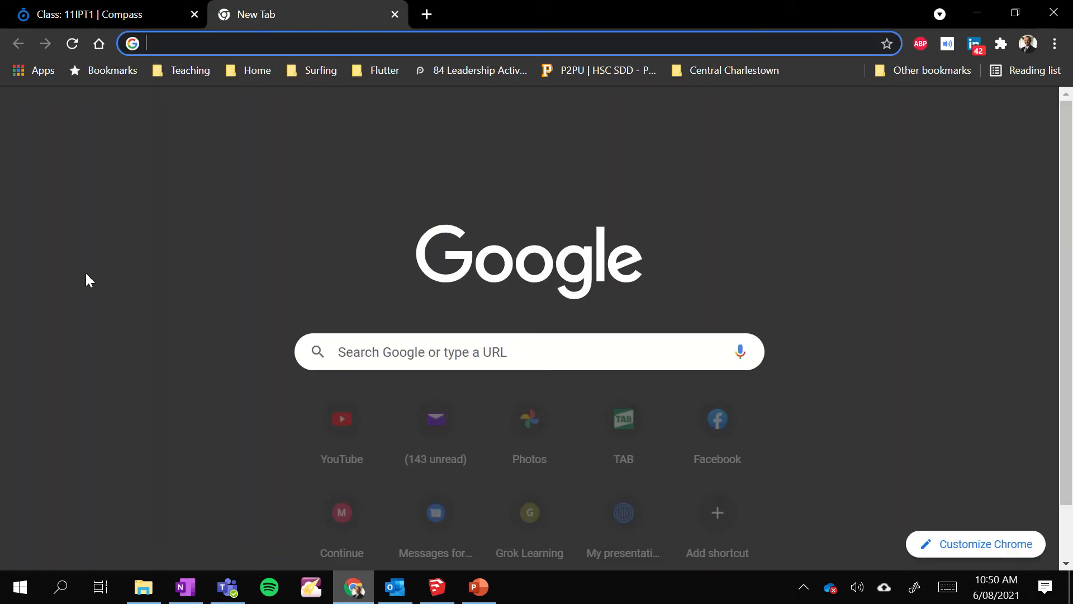
left_click(343, 512)
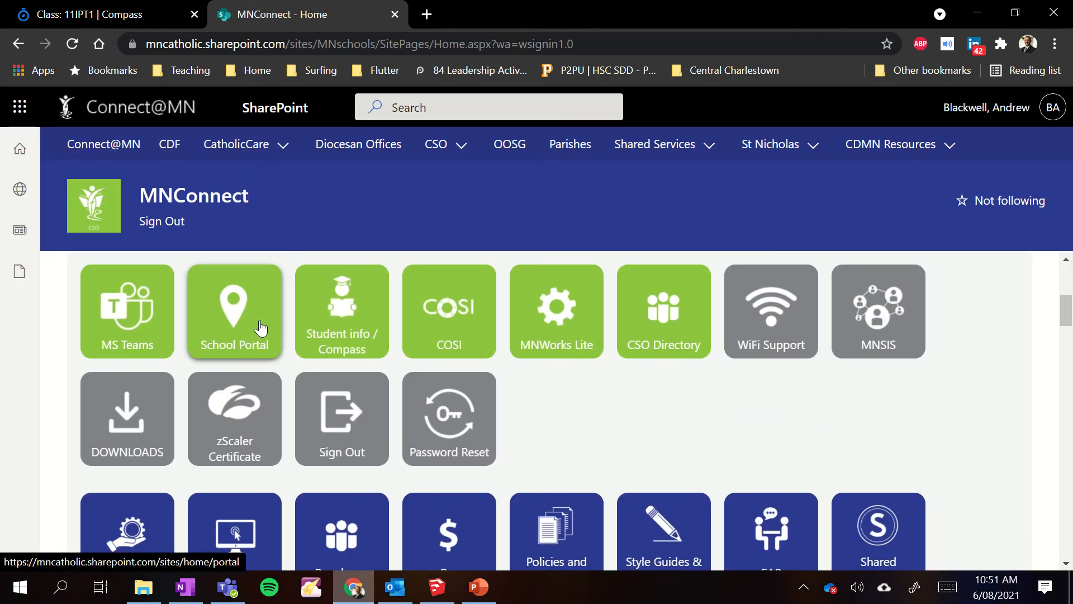
left_click(235, 323)
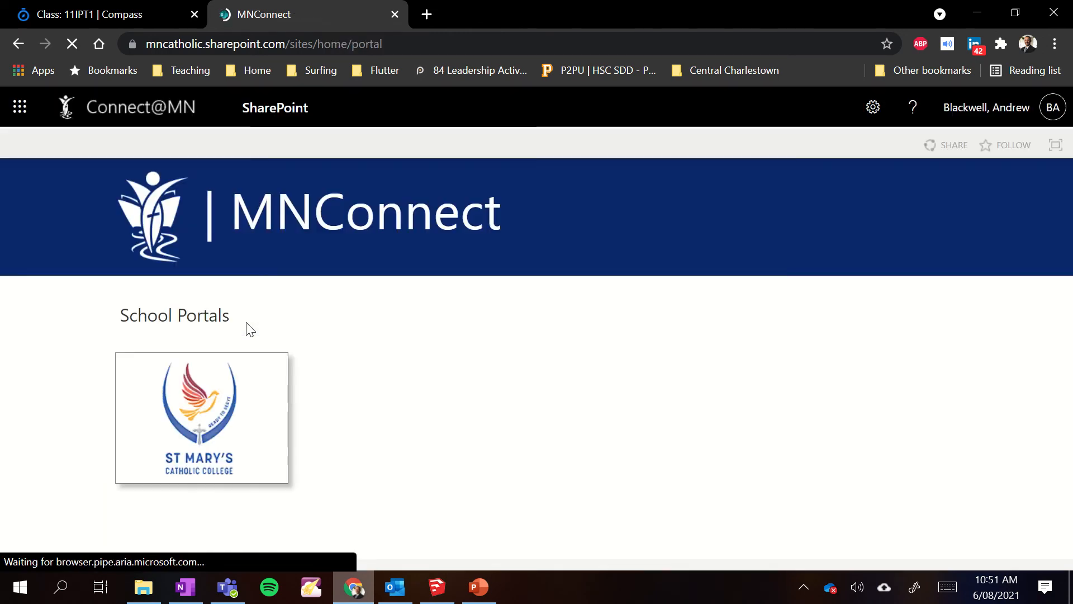
left_click(203, 427)
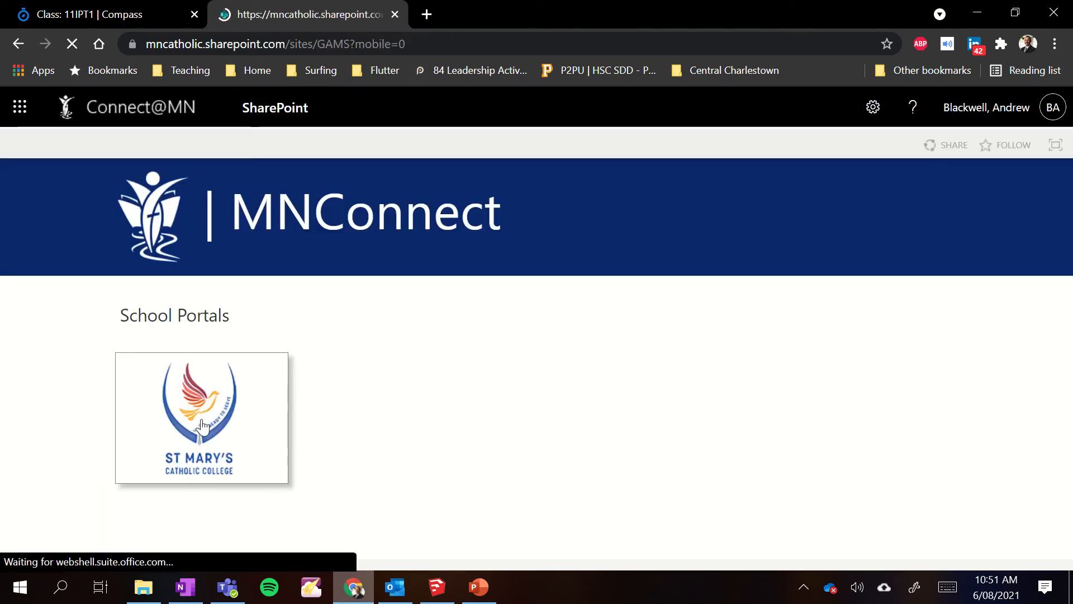
left_click(201, 425)
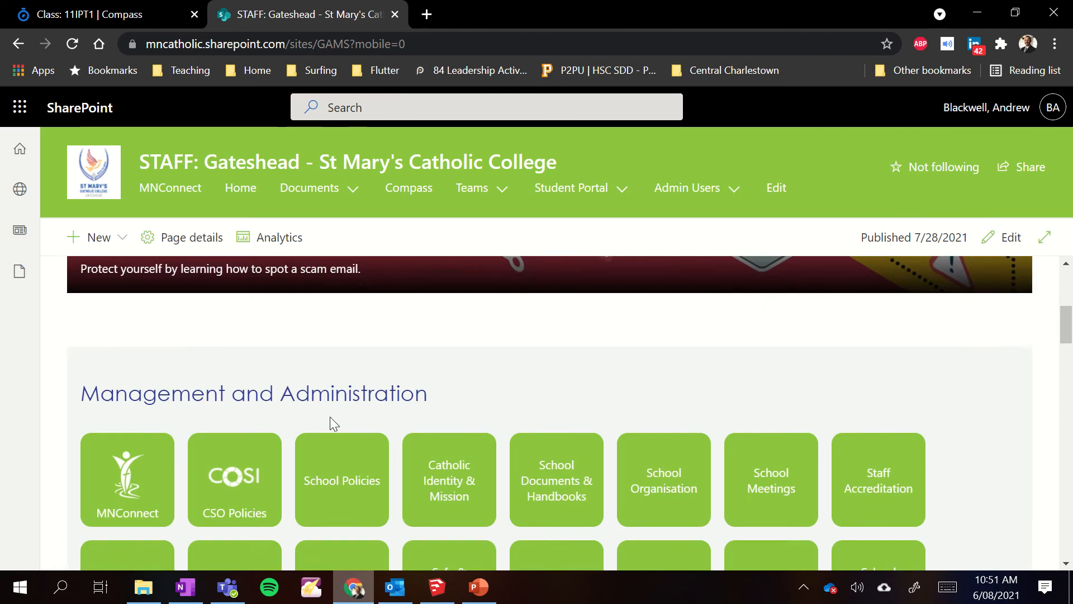
scroll("down", 3)
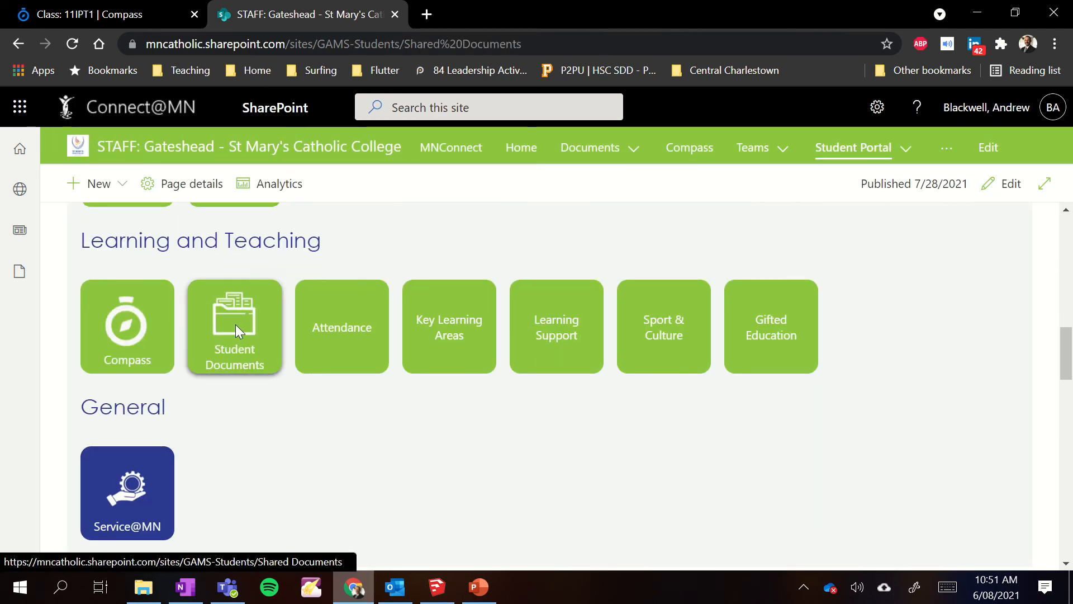
left_click(235, 326)
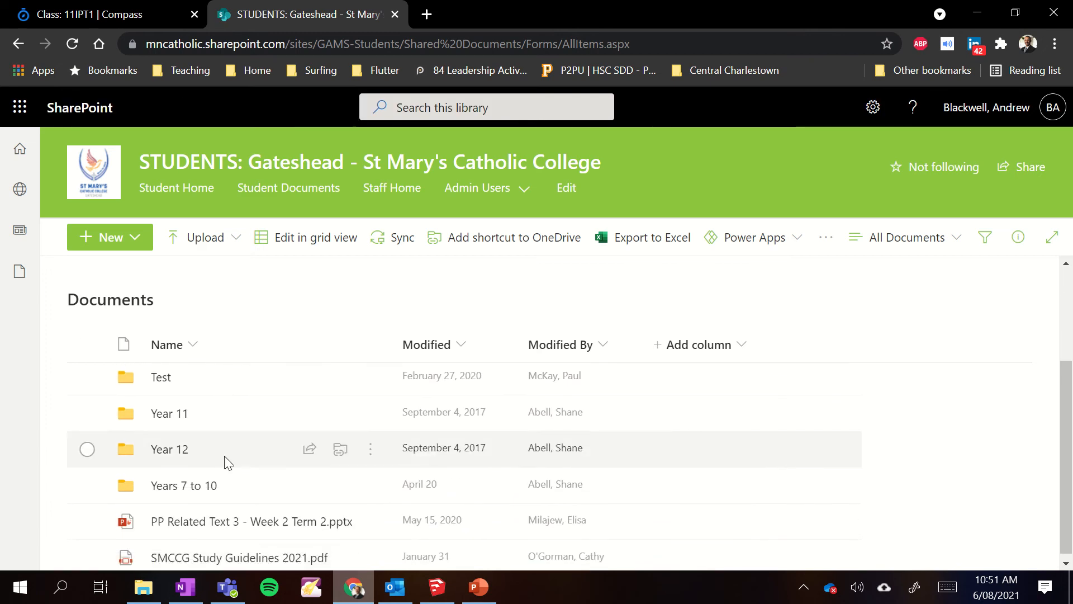
Open Years 7 to 10 > TAS > Stage 4 > Tech Man - Materials - Timber and select its web address.
double_click(183, 486)
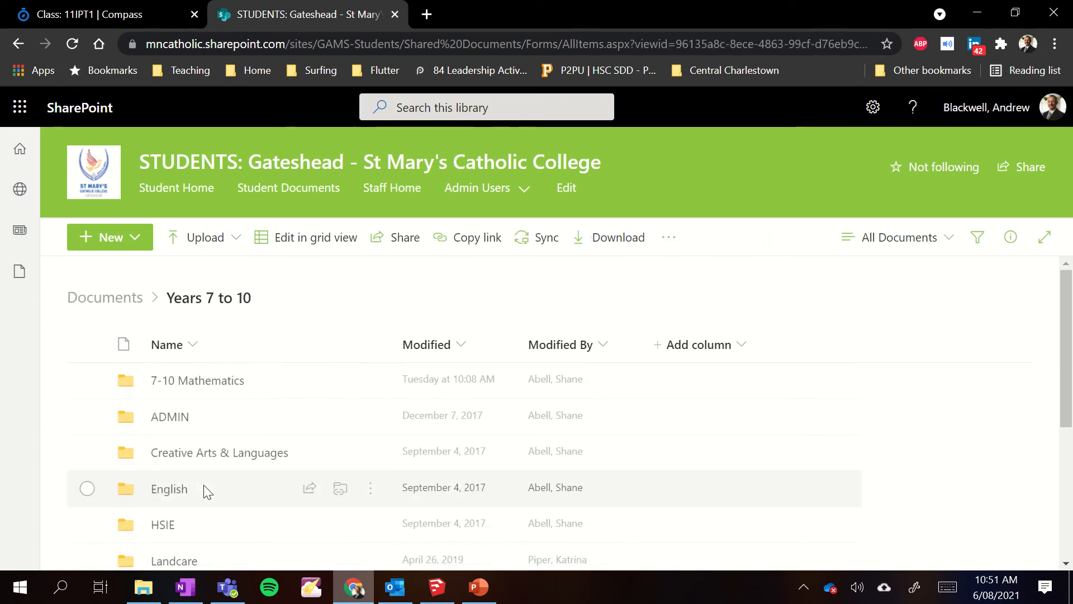
scroll("down", 3)
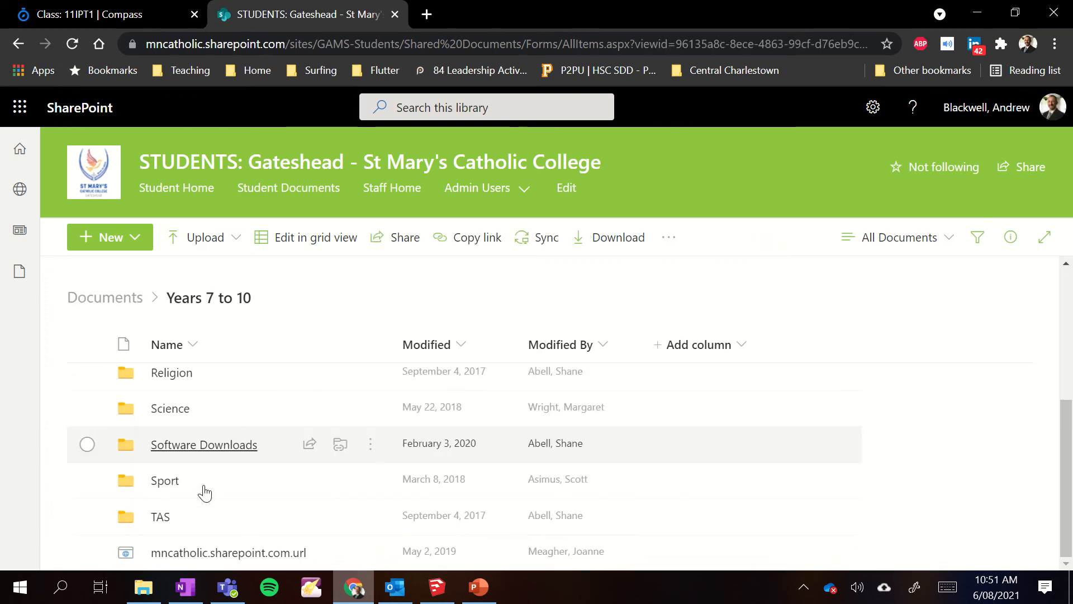
left_click(160, 517)
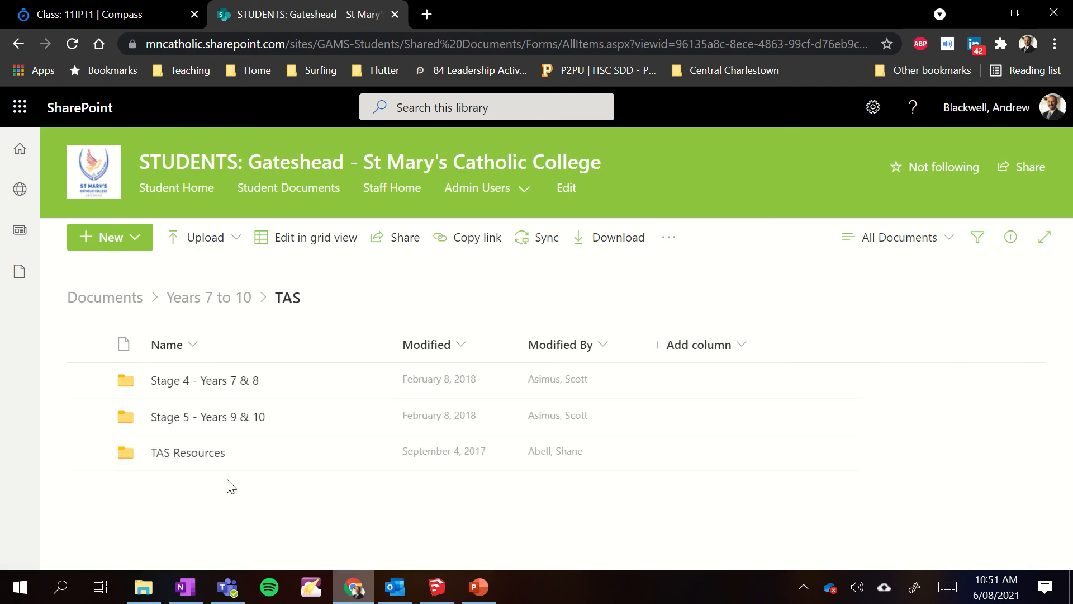
mouse_move(223, 380)
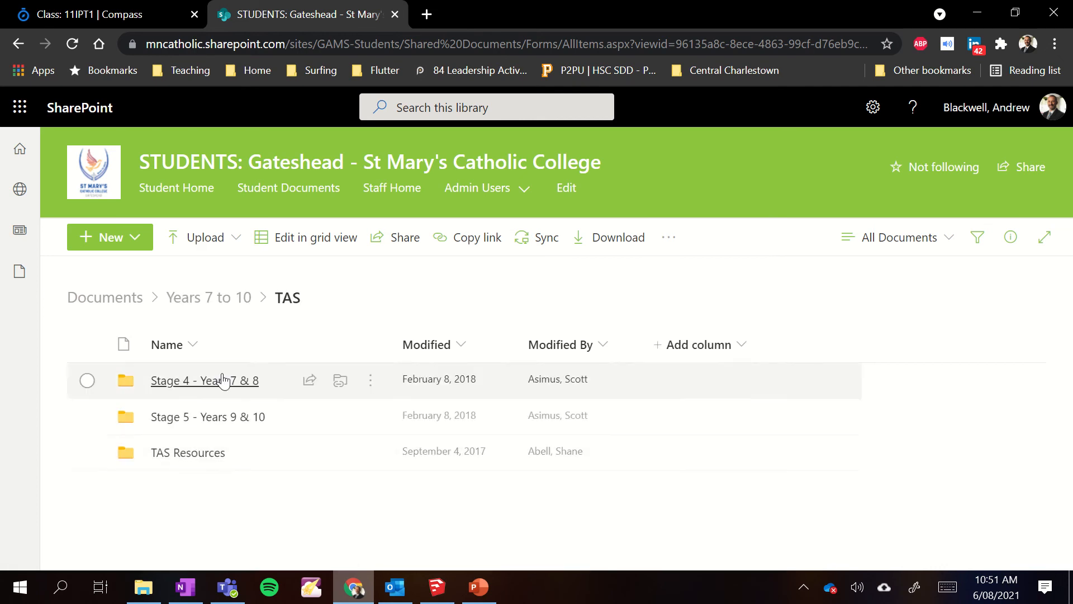
left_click(204, 381)
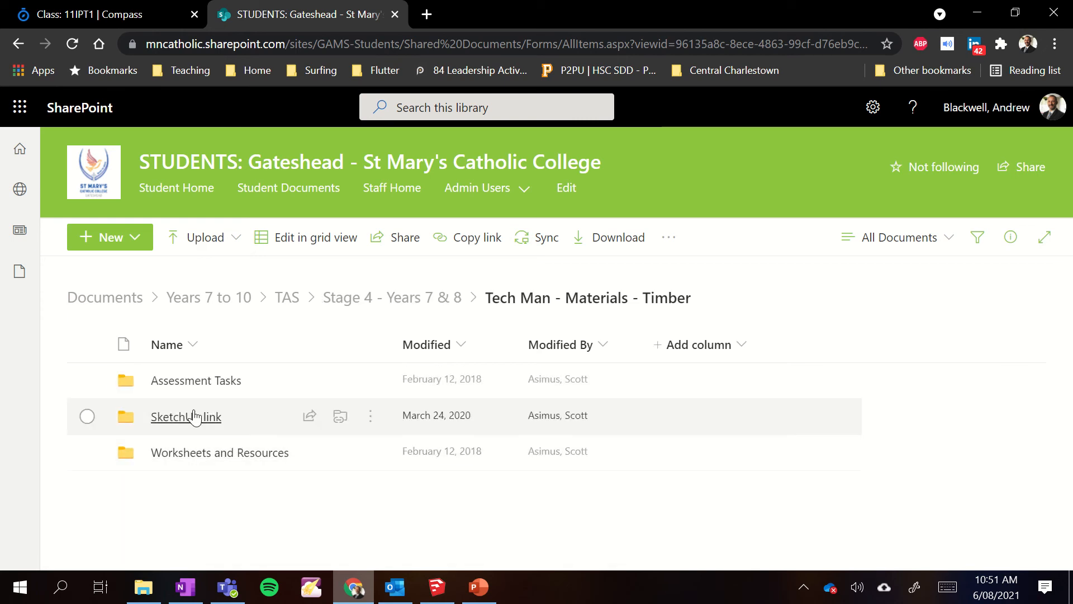
left_click(185, 416)
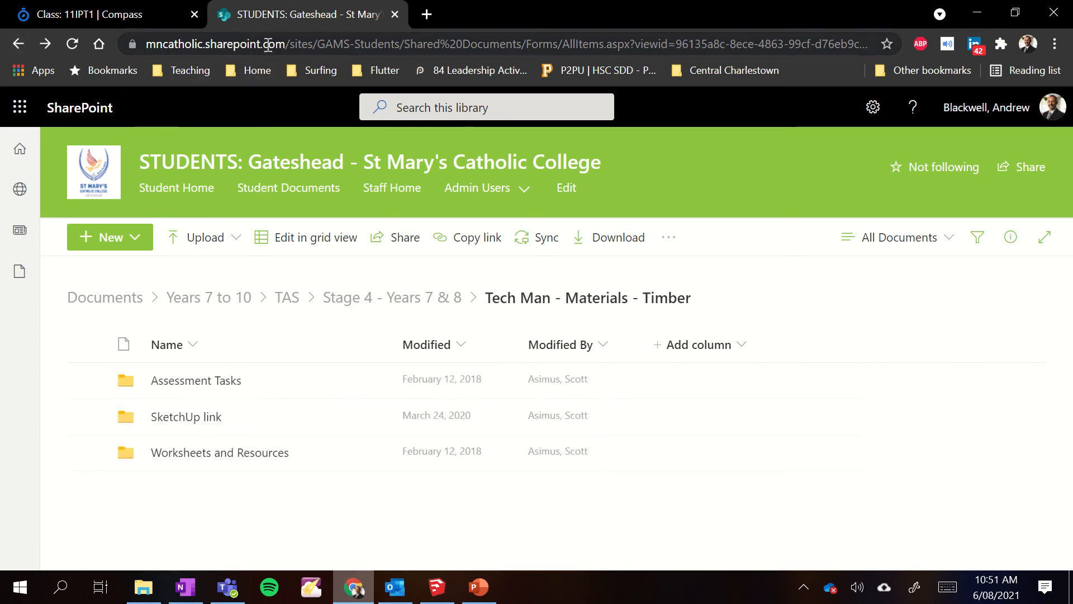
left_click(270, 45)
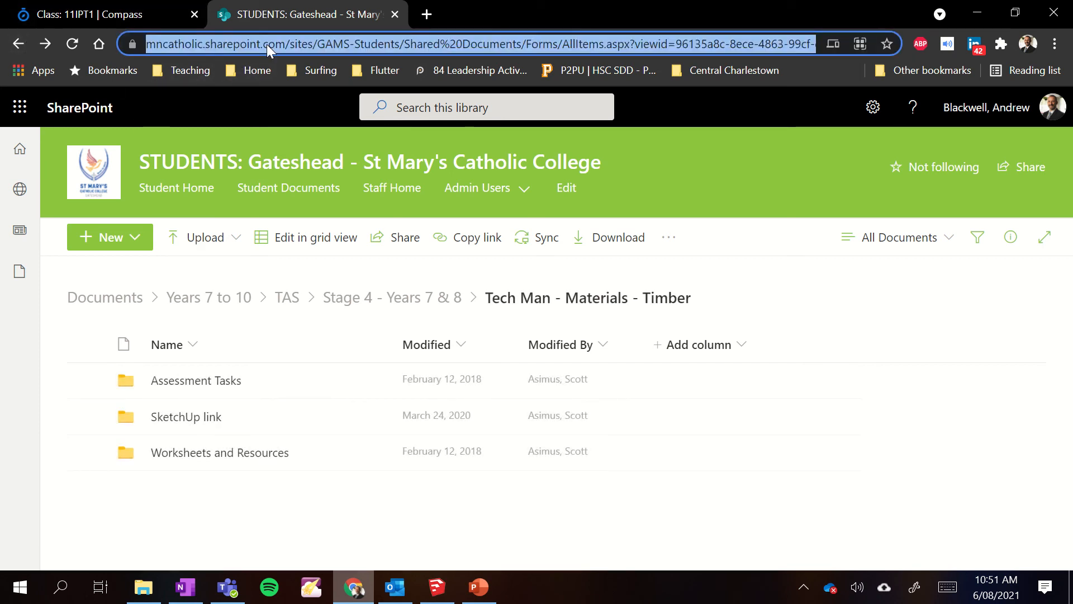
Return to OneNote's Classwork section and bring up the Sketchup Crate page for the link.
left_click(186, 586)
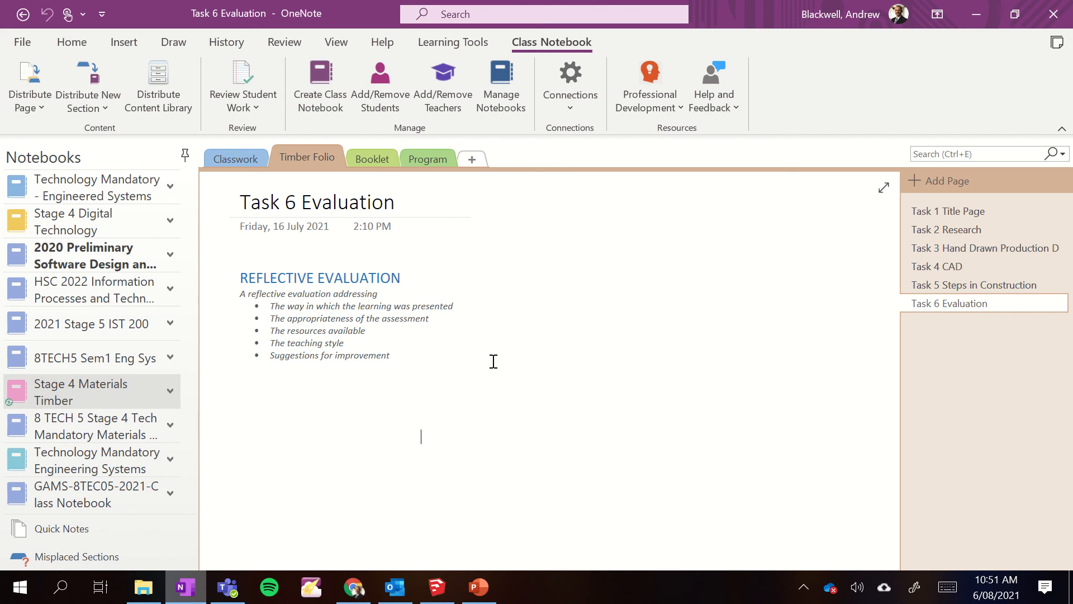
left_click(235, 159)
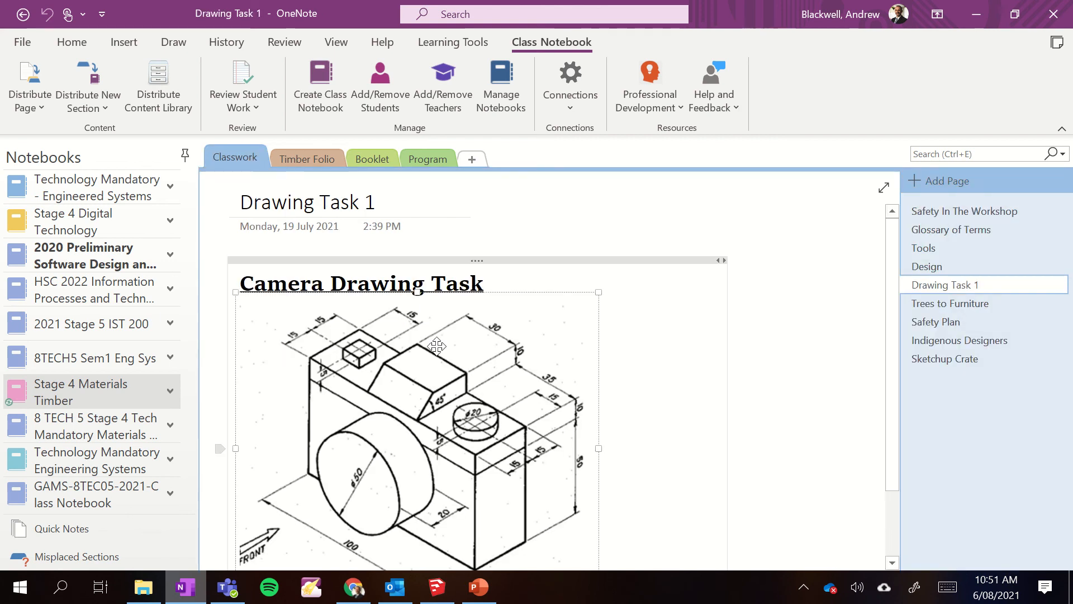
left_click(945, 359)
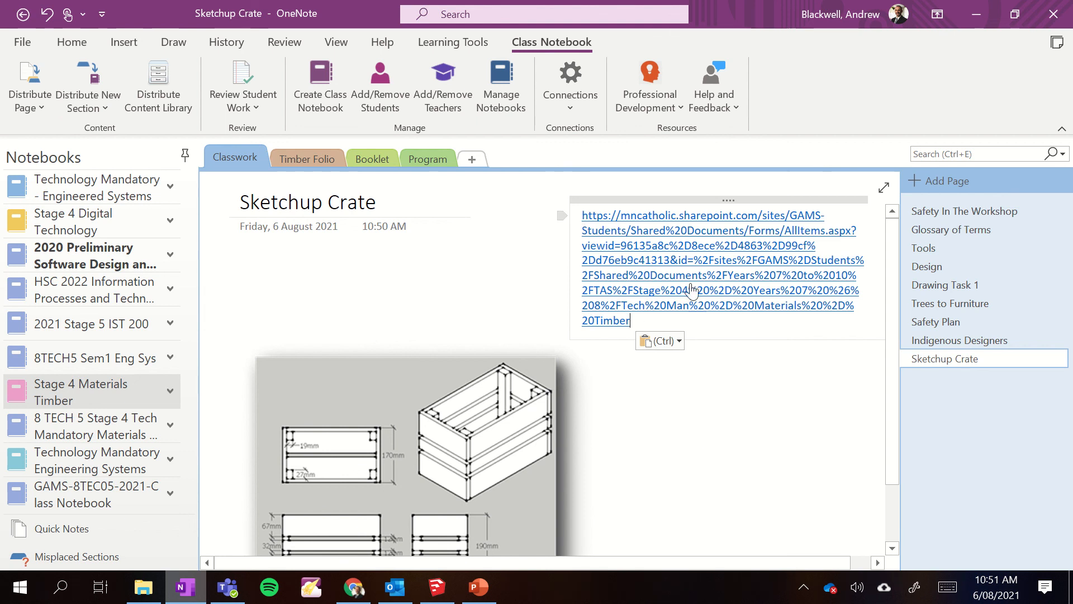
mouse_move(691, 284)
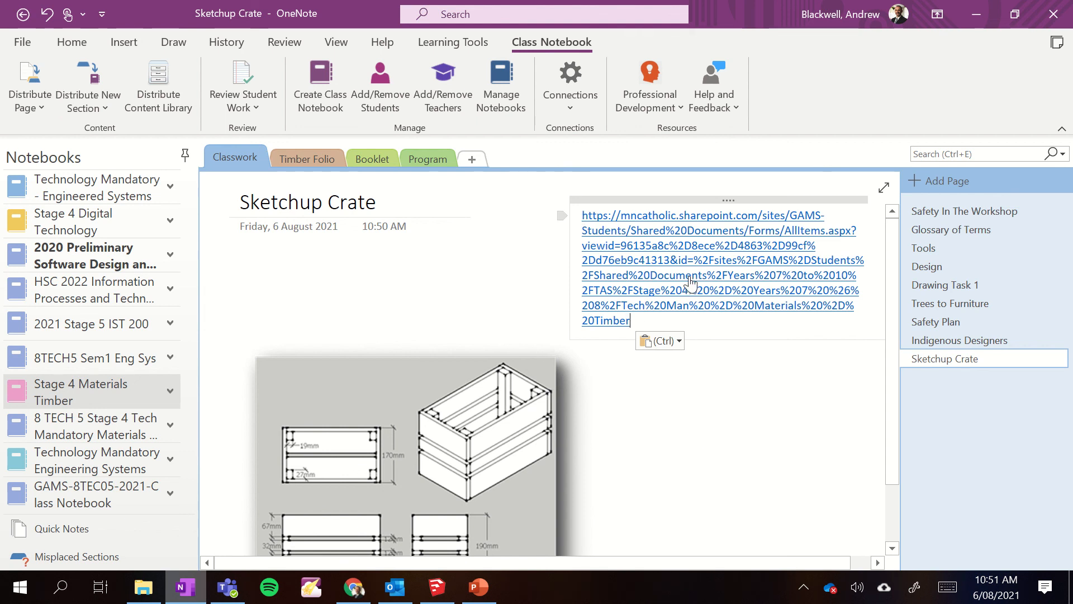
Switch back to SketchUp and orbit to look down into the crate.
left_click(692, 275)
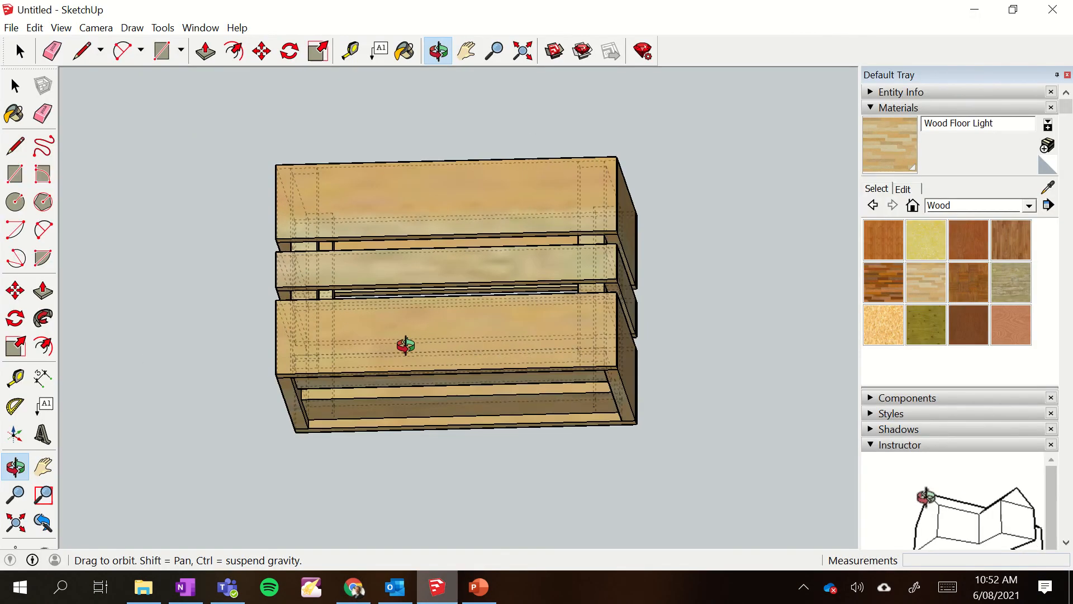
left_click_drag(404, 343, 555, 440)
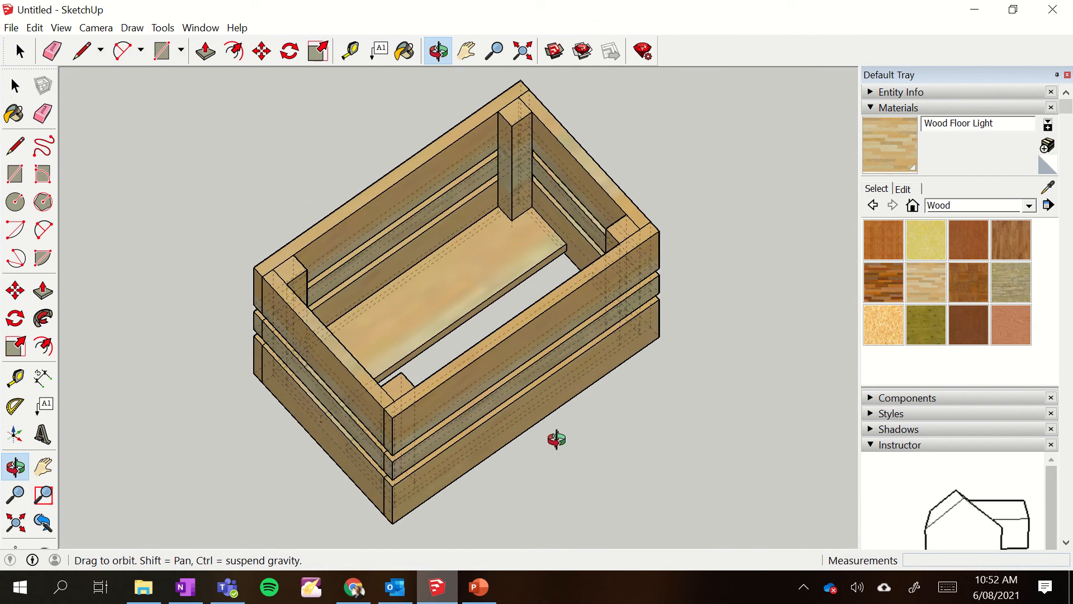
left_click_drag(556, 438, 680, 416)
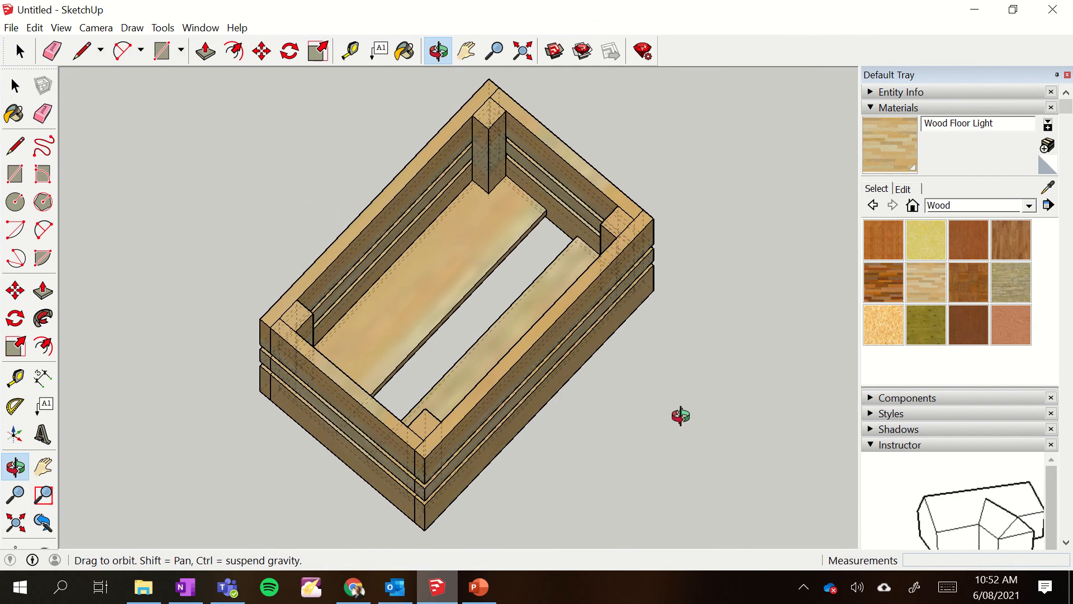